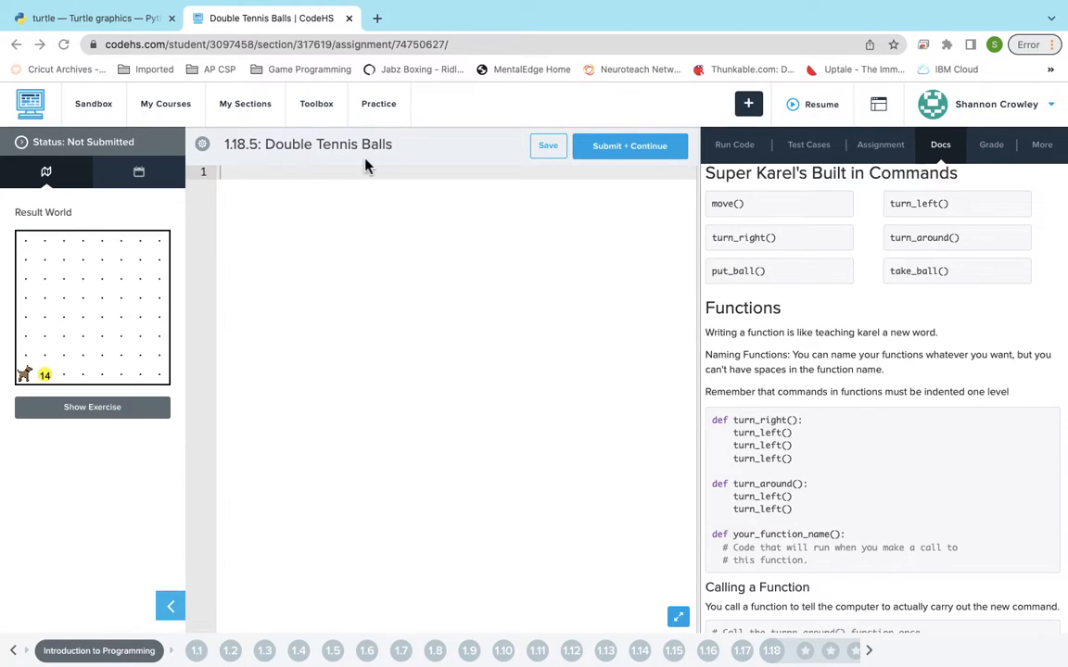
mouse_move(318, 201)
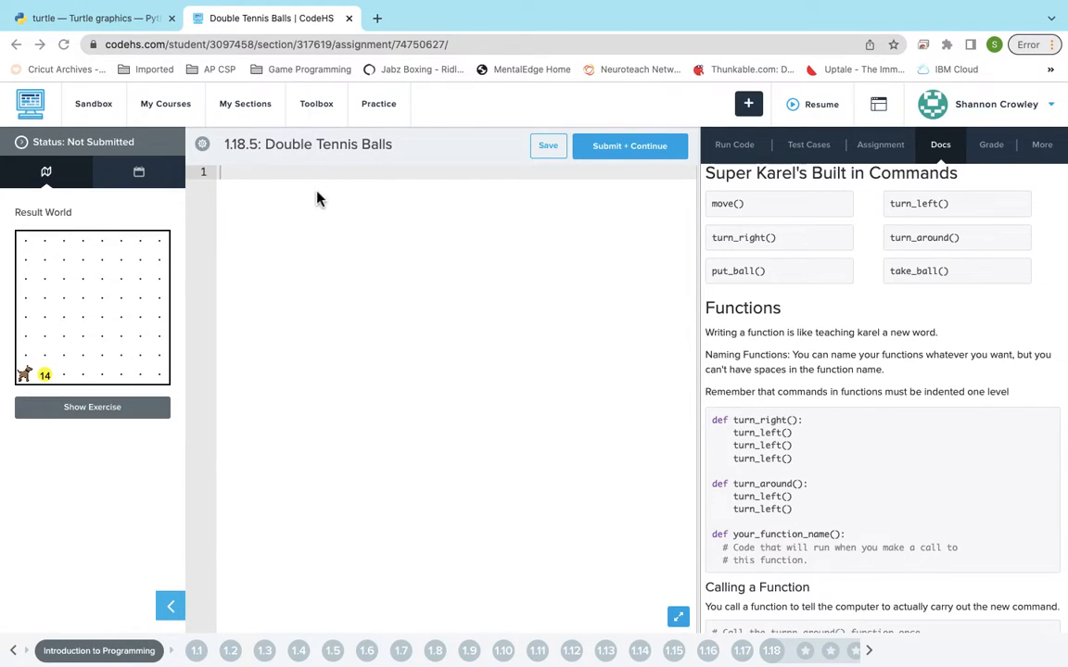
mouse_move(260, 233)
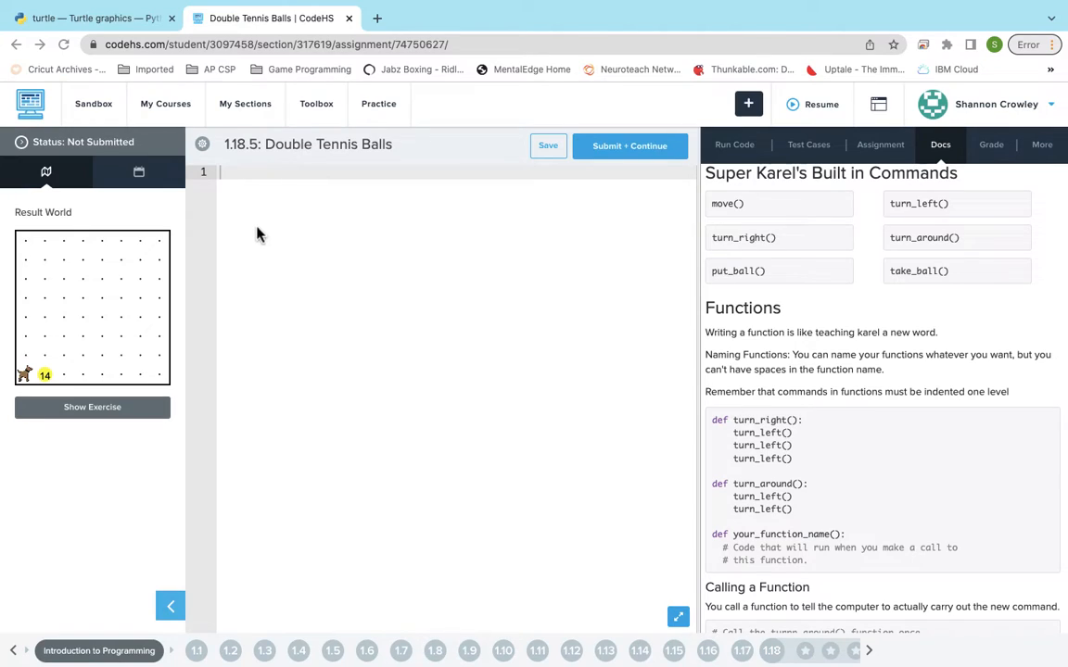
Show the 'double' world with Karel beside the 7-ball pile, then return to the code editor
scroll("up", 3)
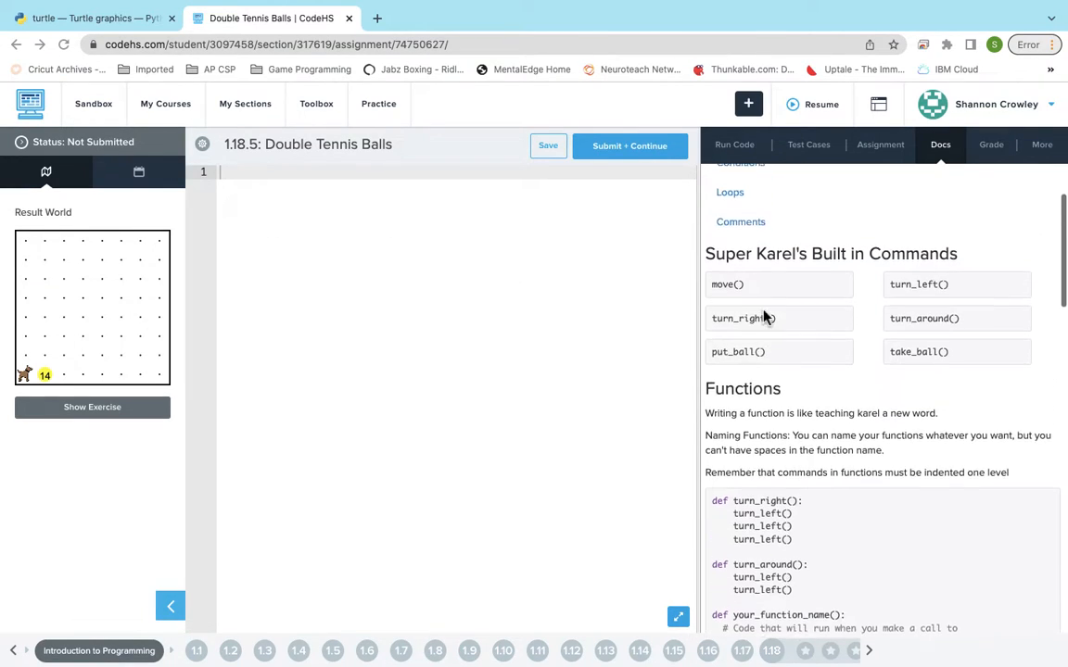
scroll("up", 3)
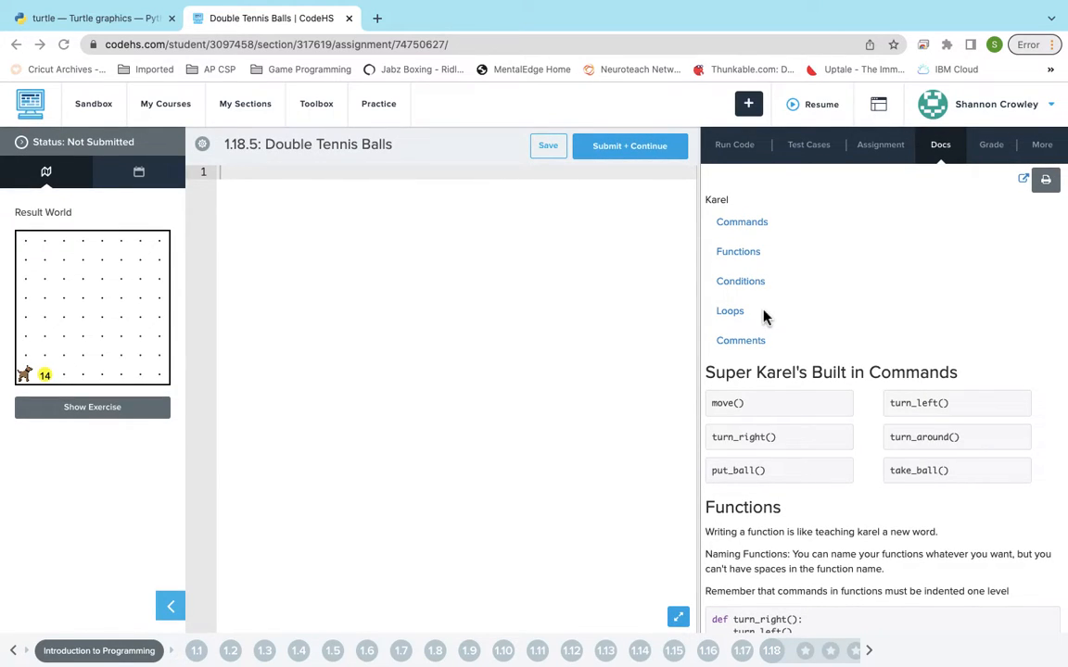
mouse_move(869, 191)
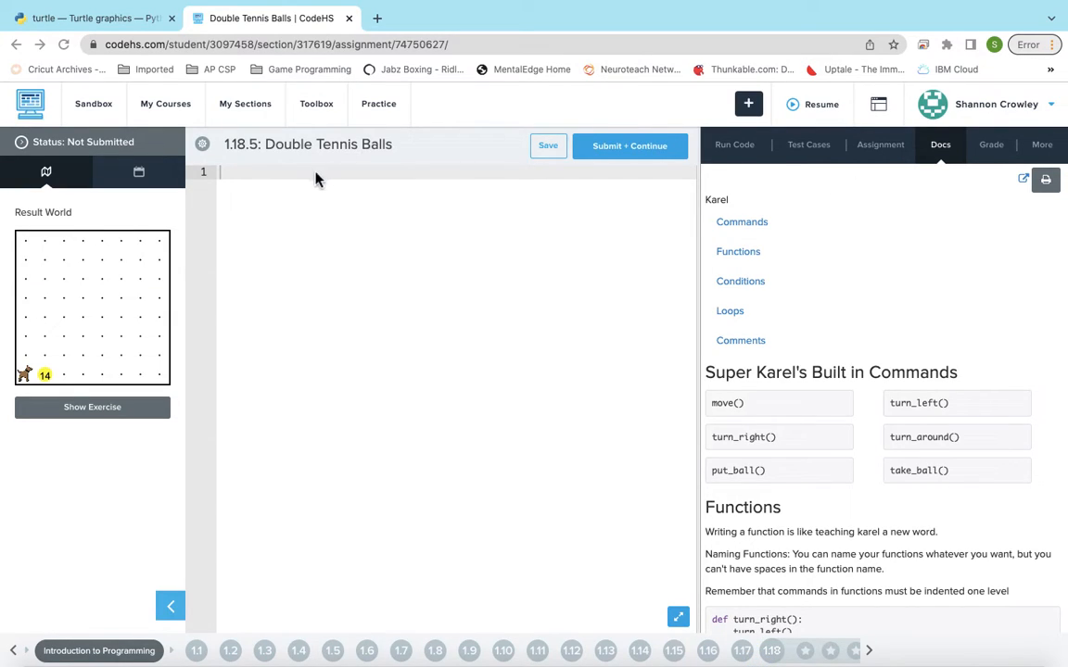
mouse_move(300, 196)
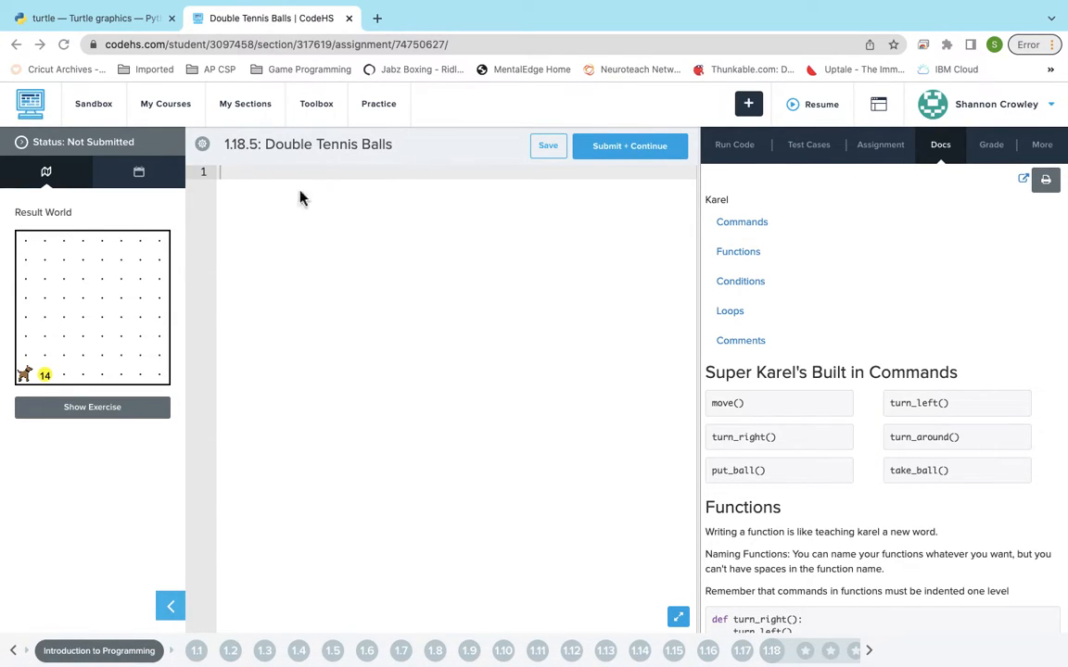
mouse_move(904, 152)
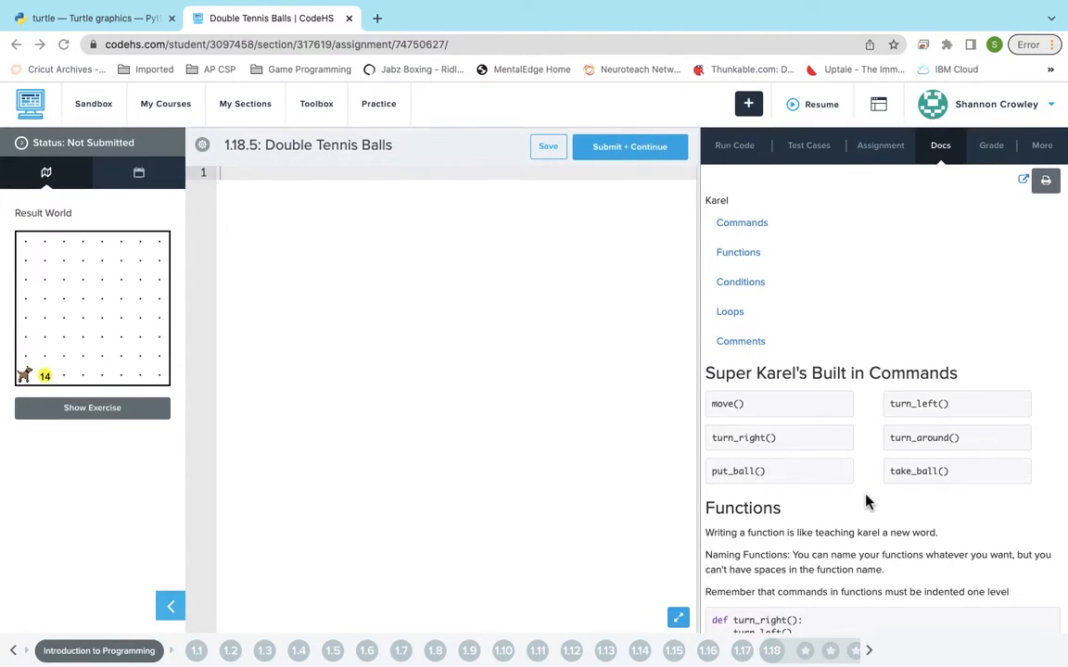
left_click(733, 144)
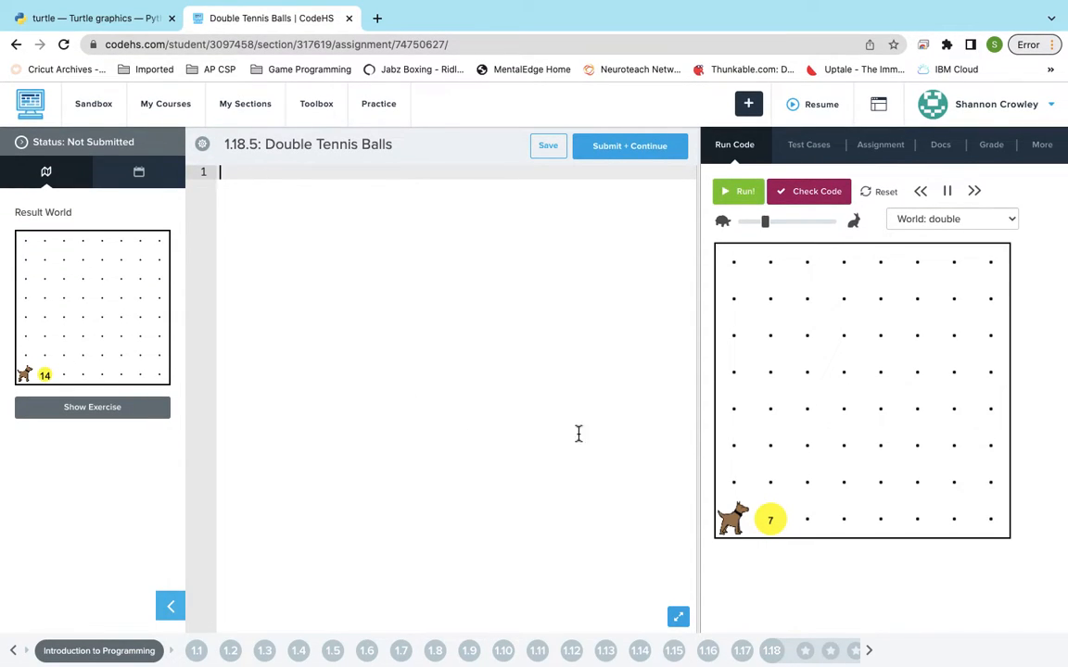
mouse_move(782, 539)
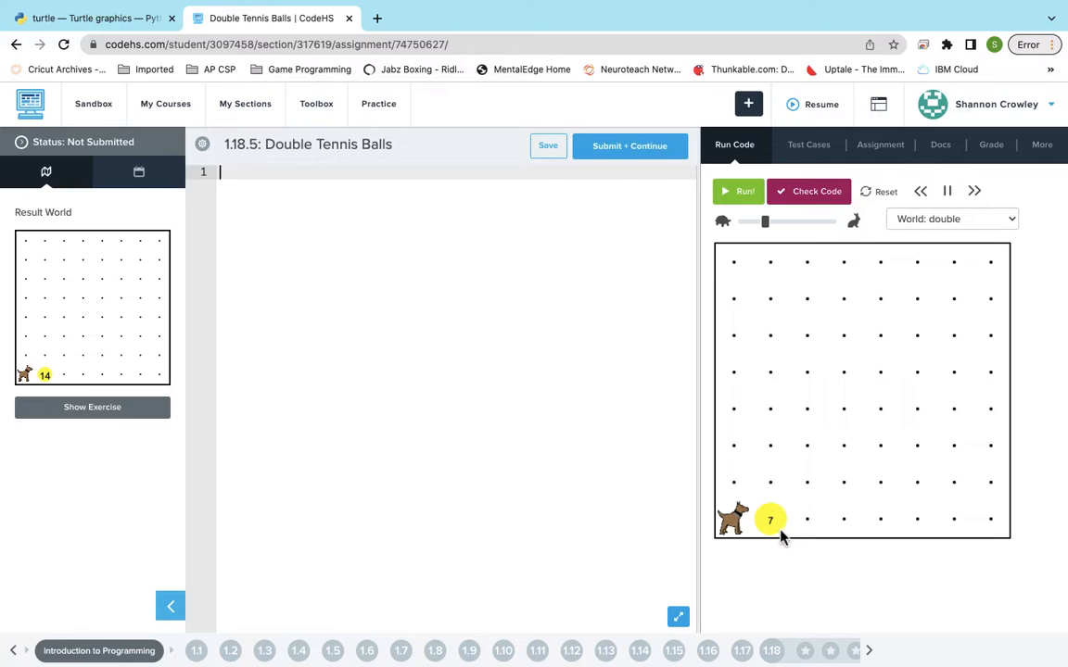
mouse_move(771, 534)
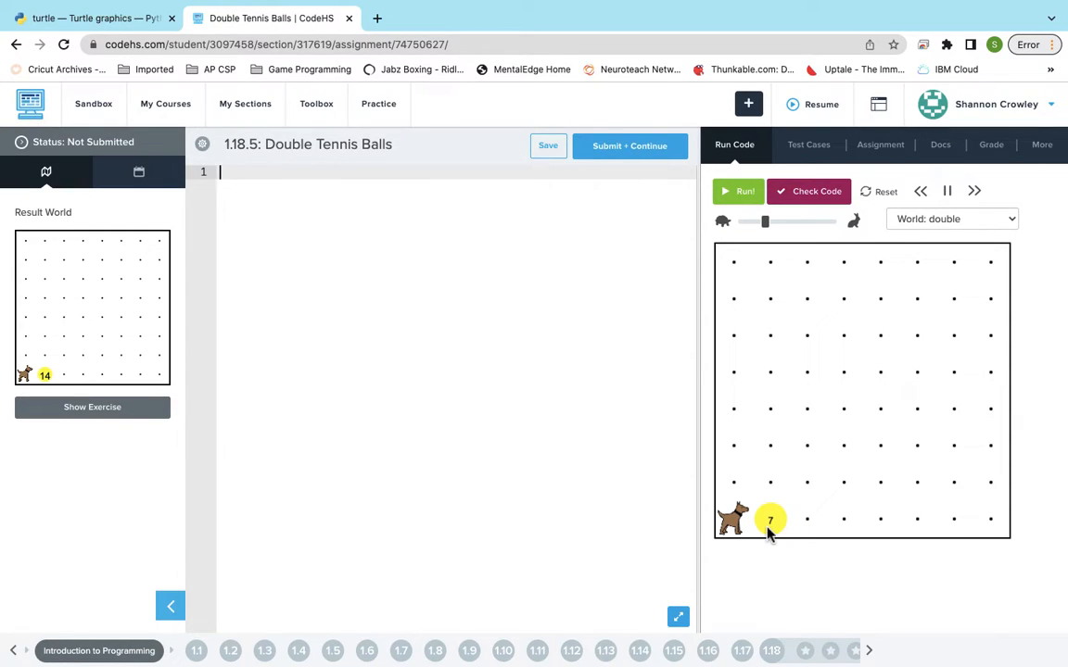
mouse_move(813, 533)
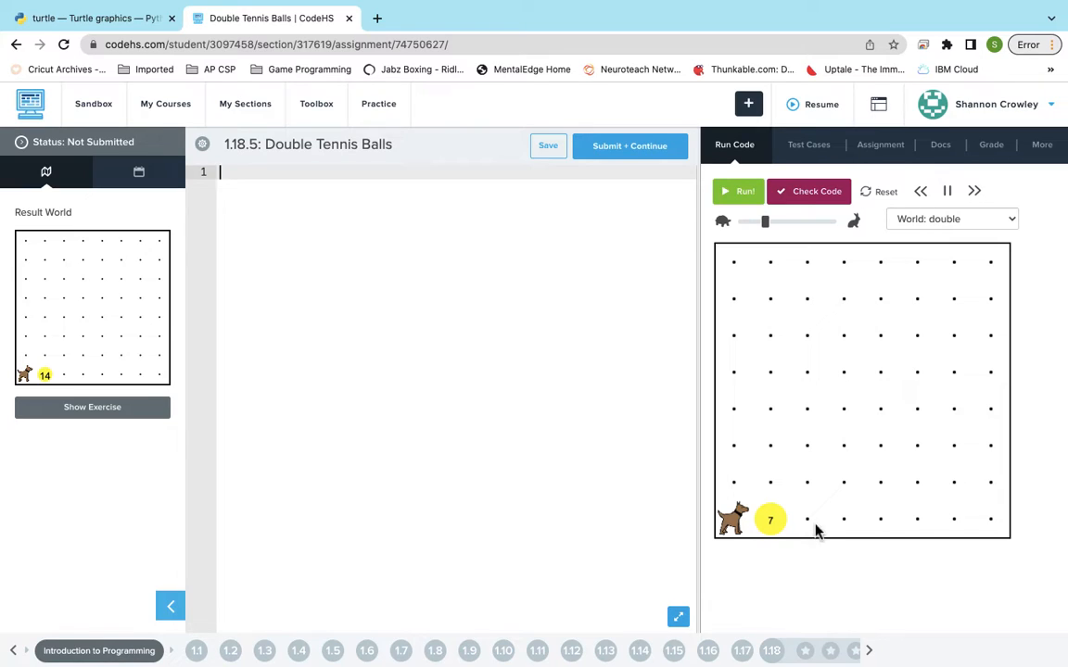
mouse_move(782, 531)
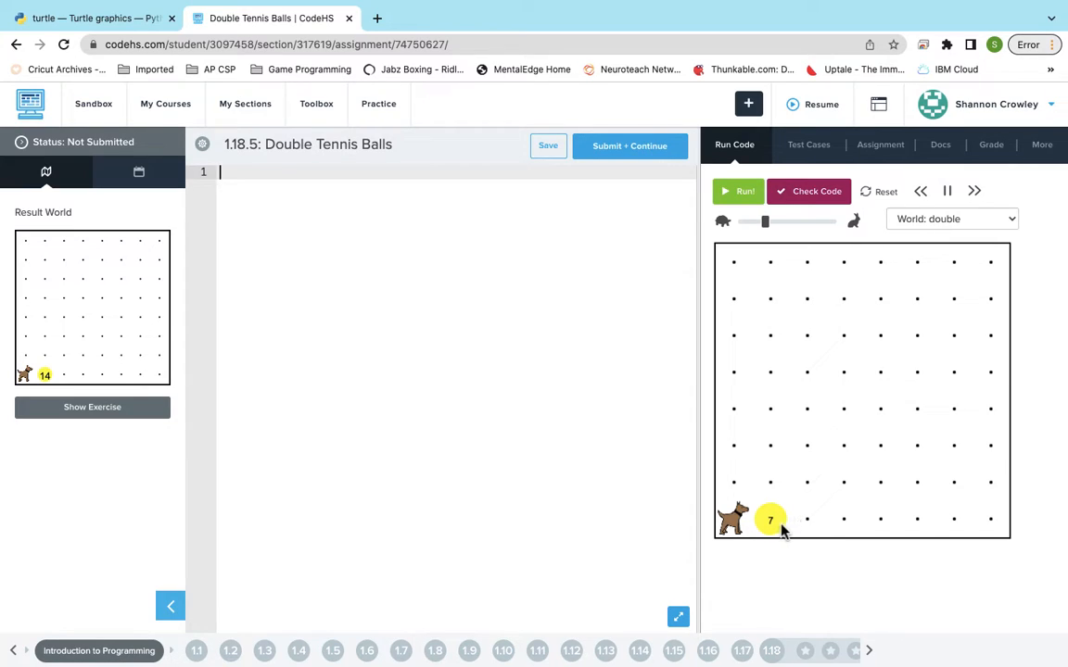
mouse_move(804, 519)
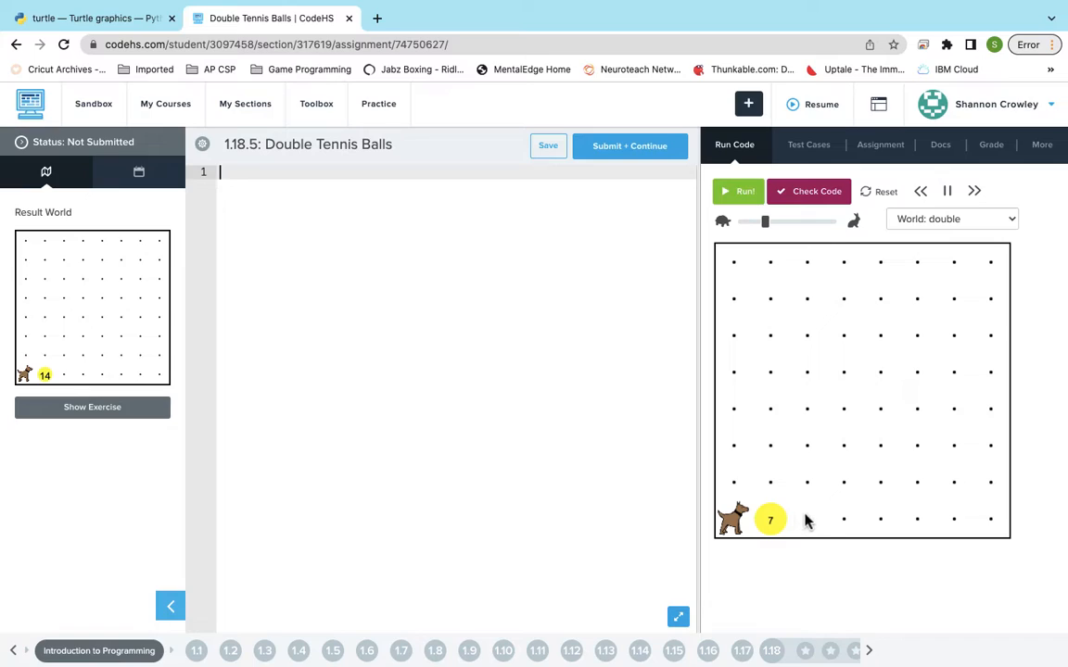
mouse_move(775, 536)
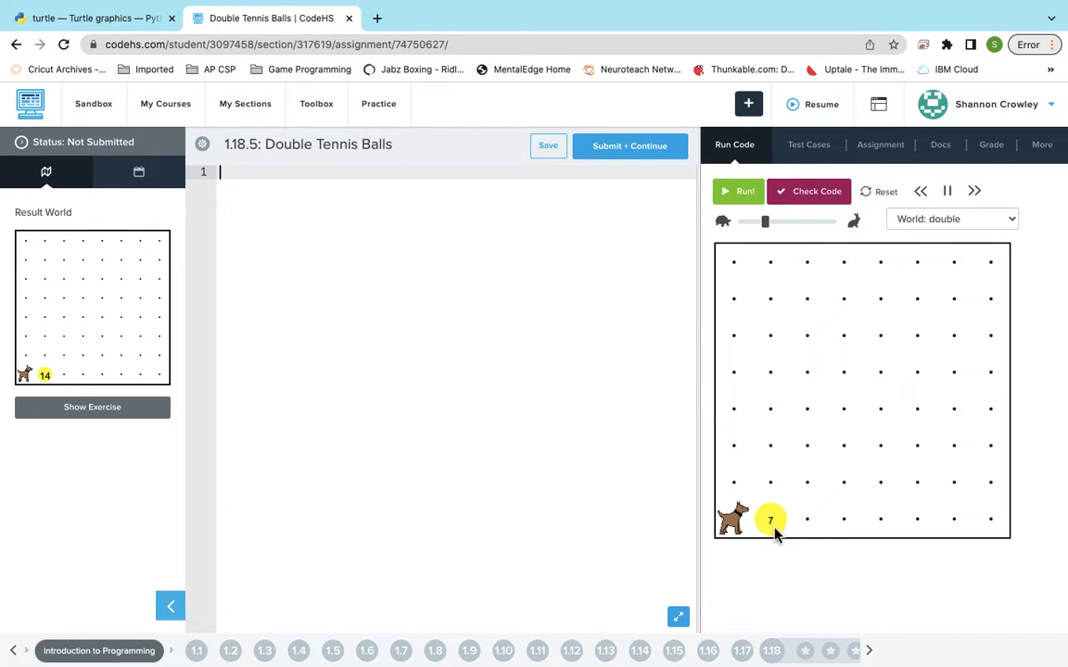
mouse_move(811, 534)
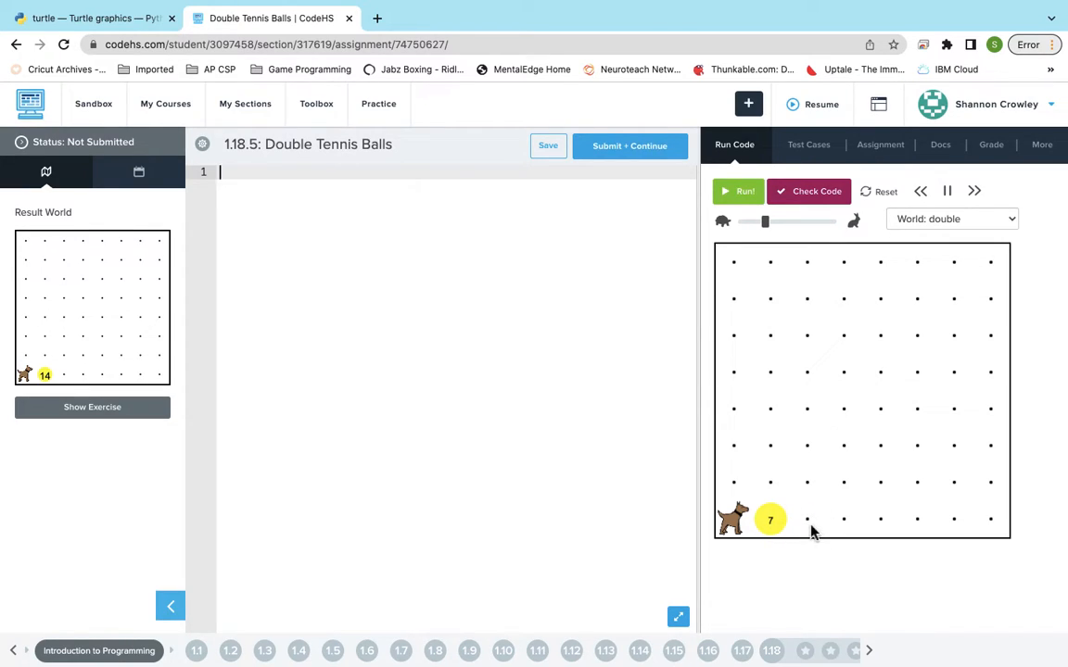
left_click(549, 145)
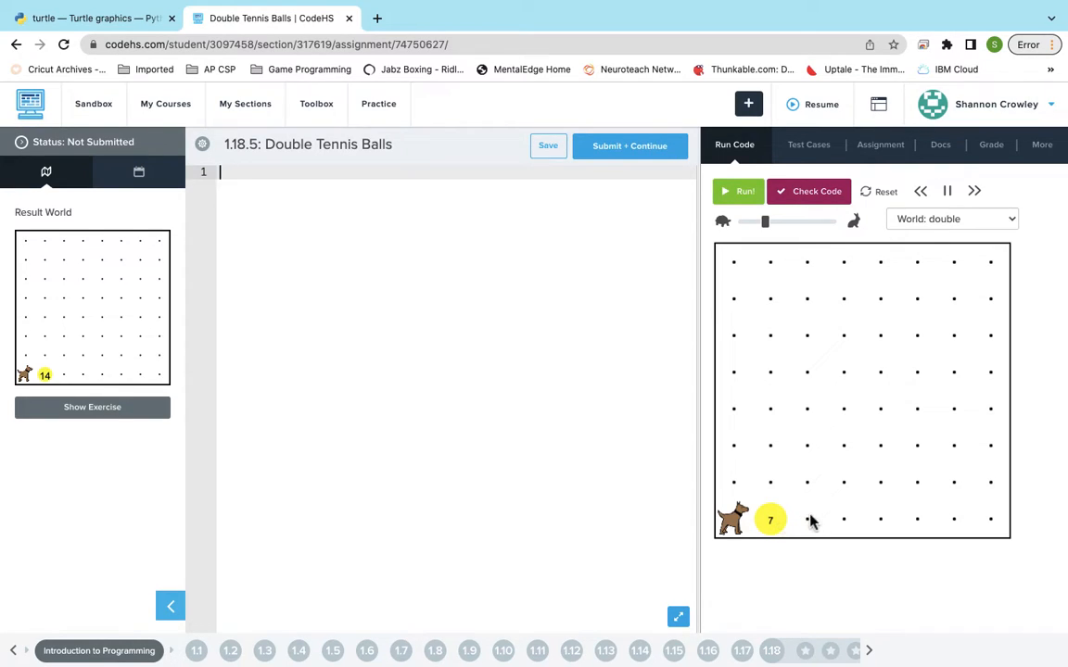
mouse_move(775, 535)
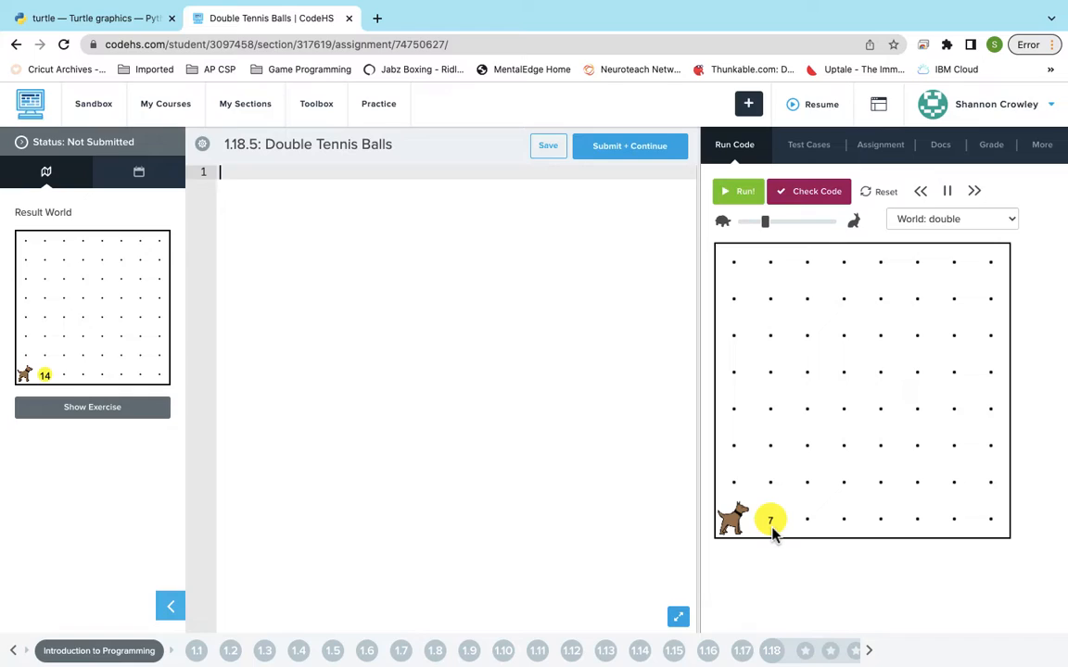
mouse_move(615, 411)
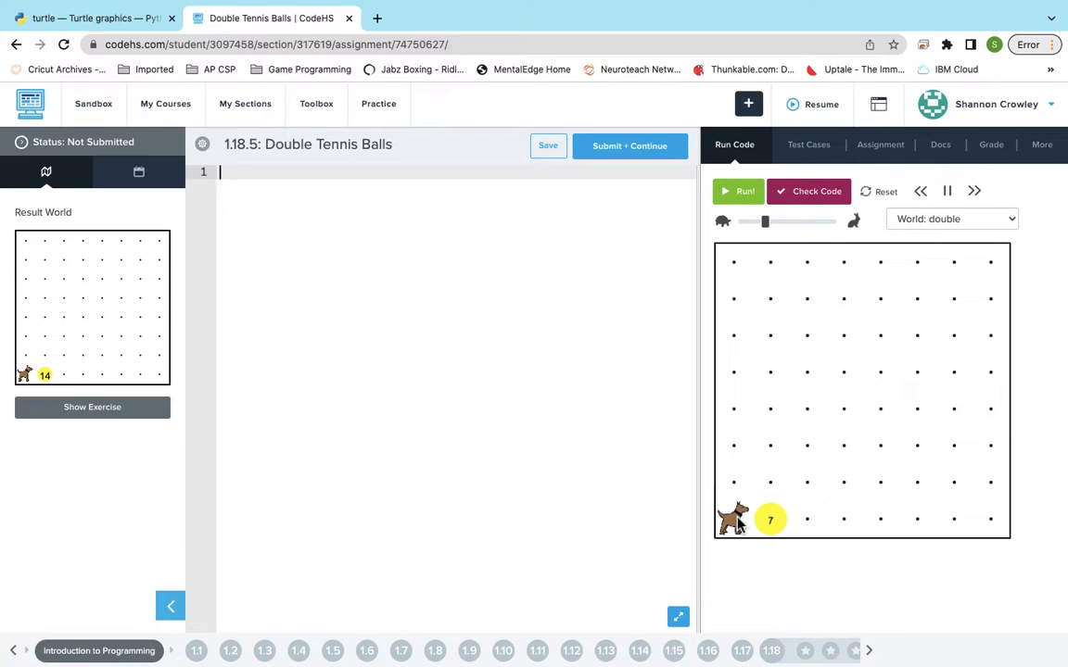
Define a new function move_balls()
type("de")
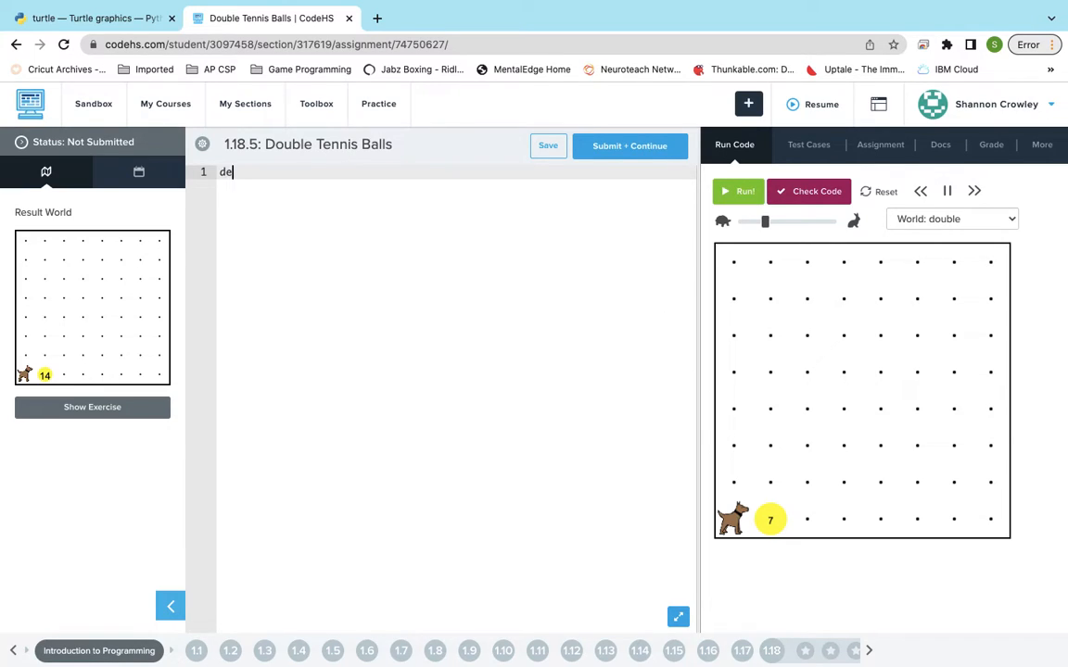
type("f")
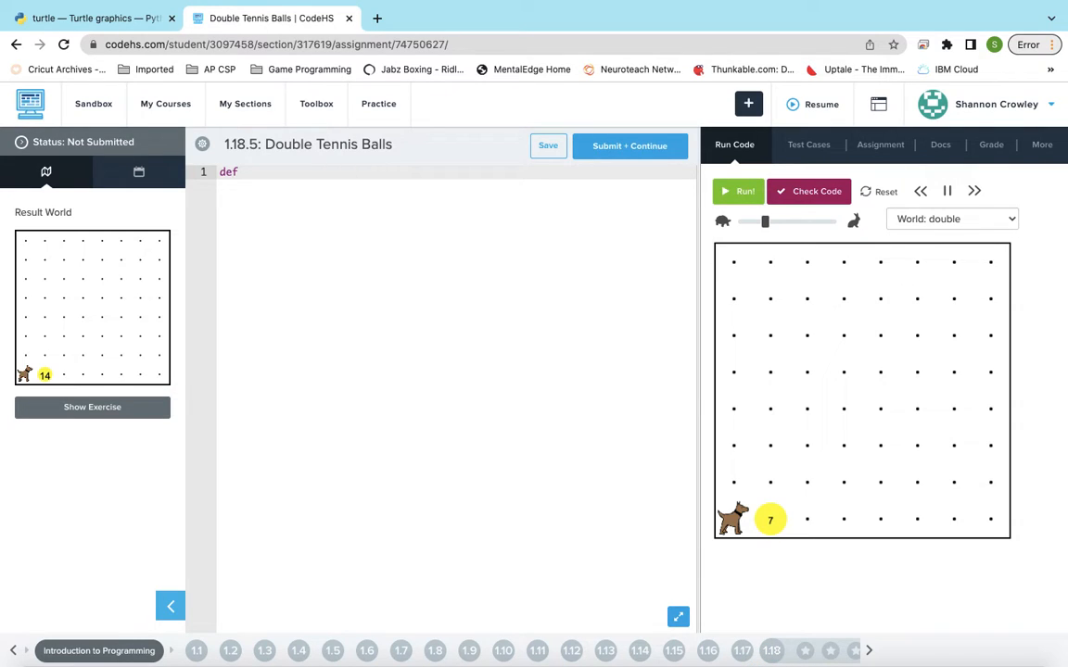
type("move")
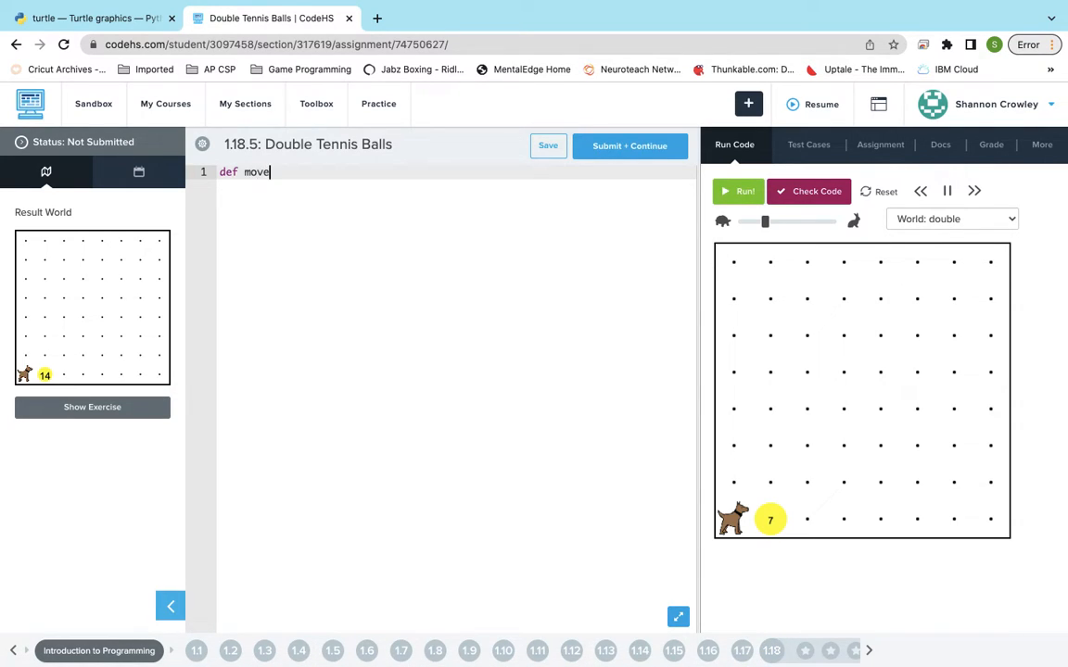
type("_balls")
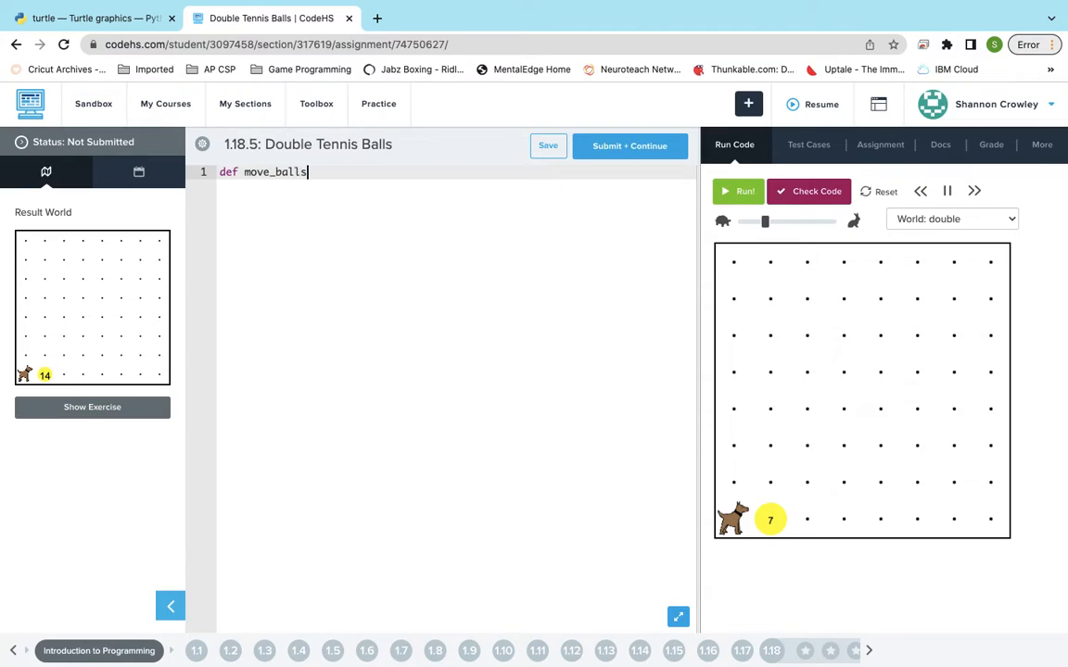
type("():")
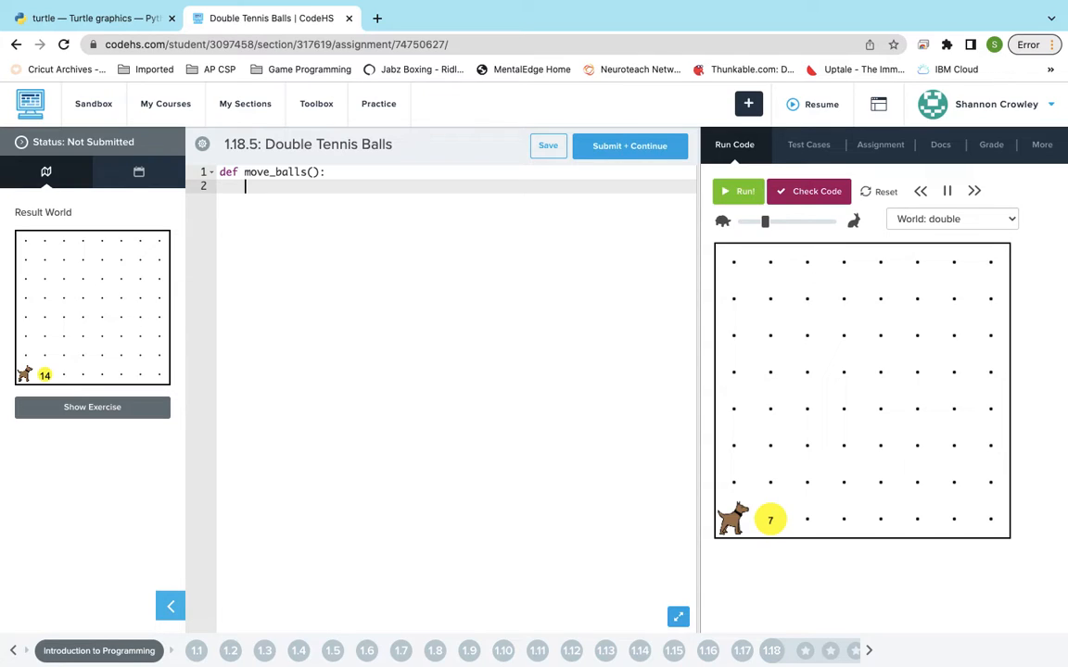
Fill move_balls with take_ball(), move() and put_ball() on indented lines
type("take_")
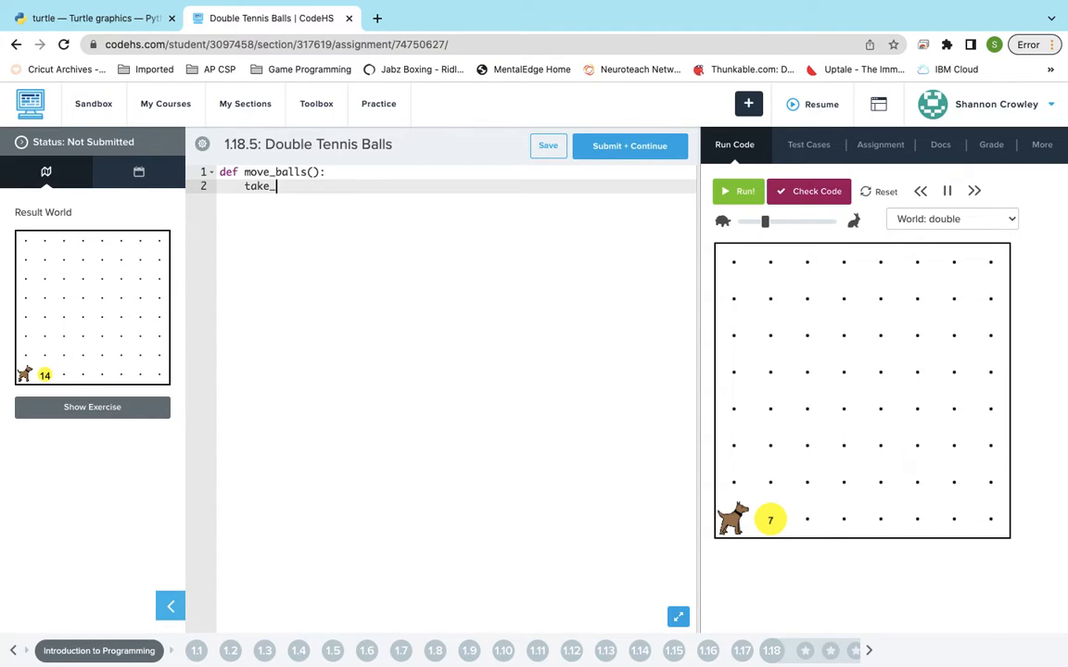
type("ball()")
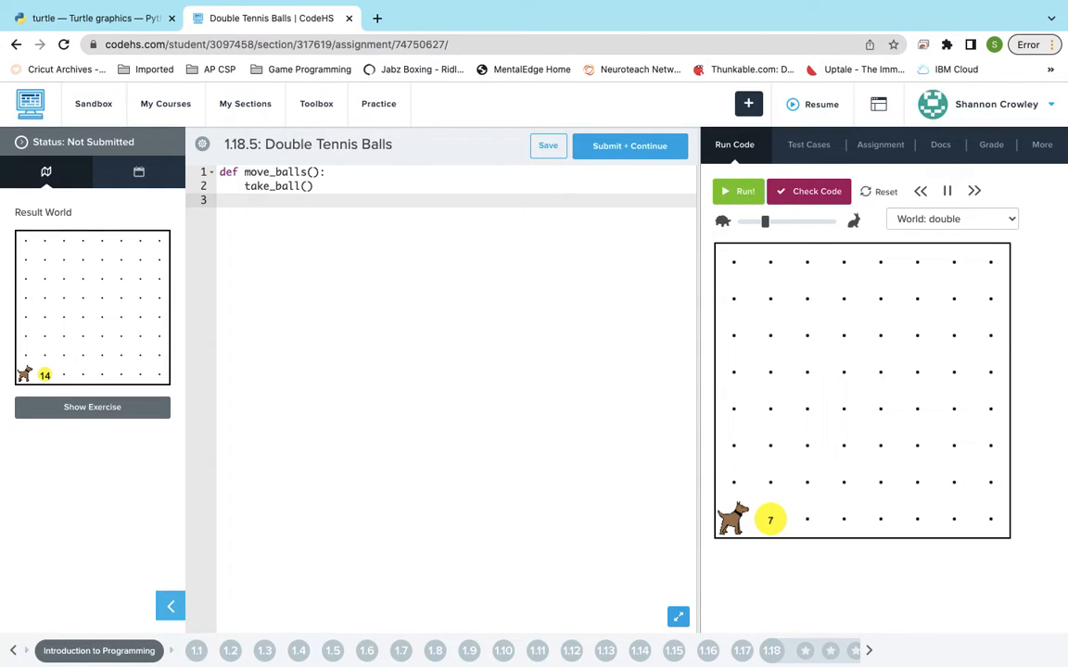
type("move()")
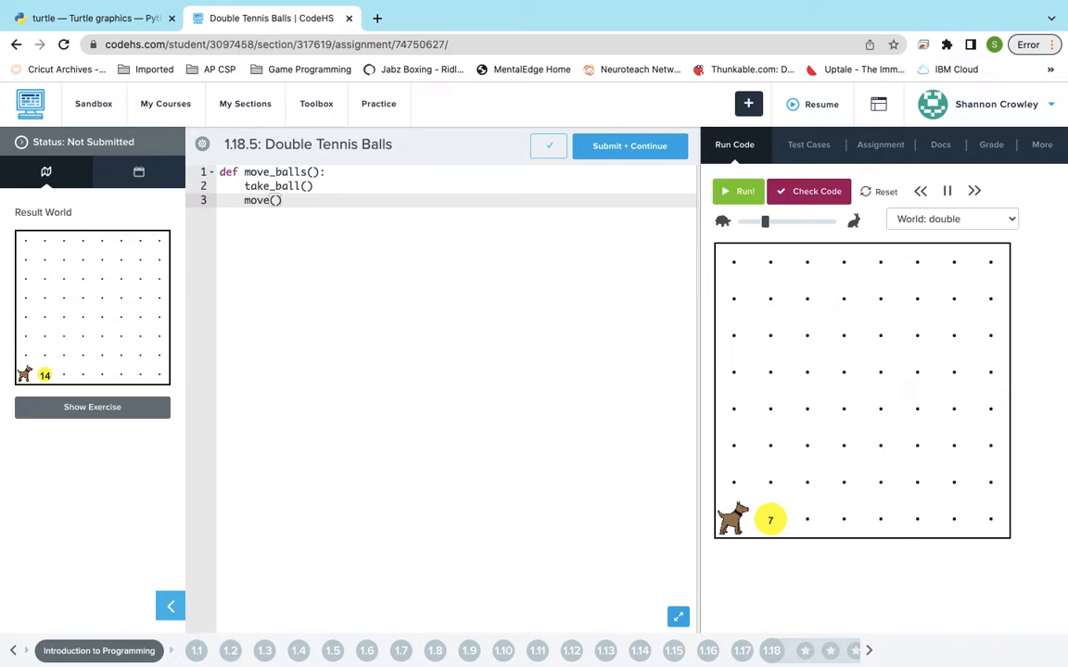
type("put")
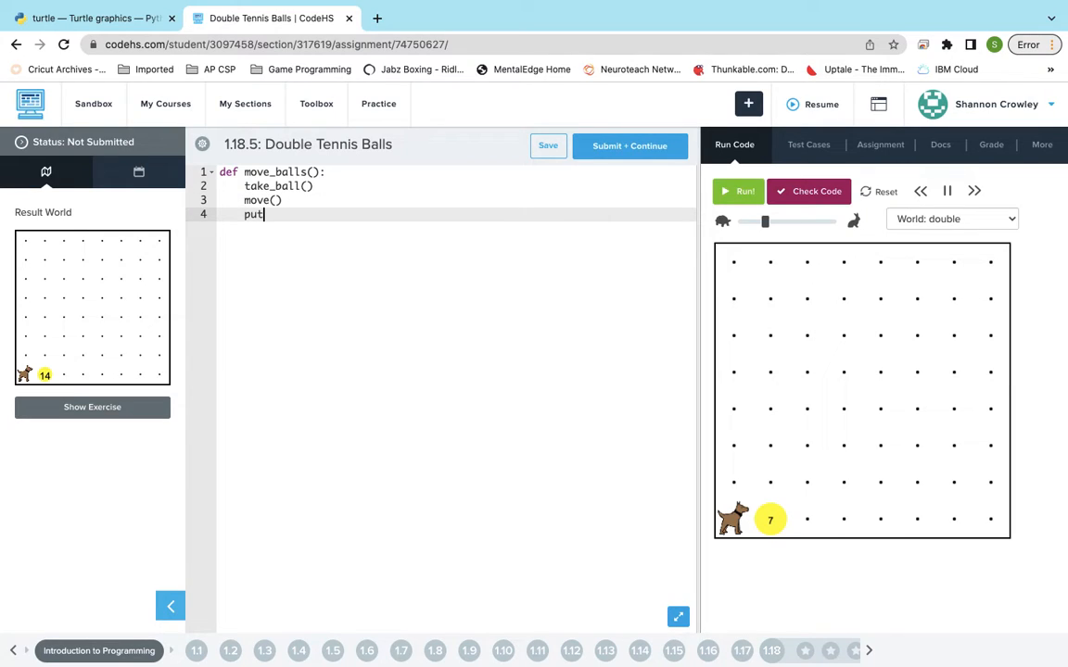
type("_ball")
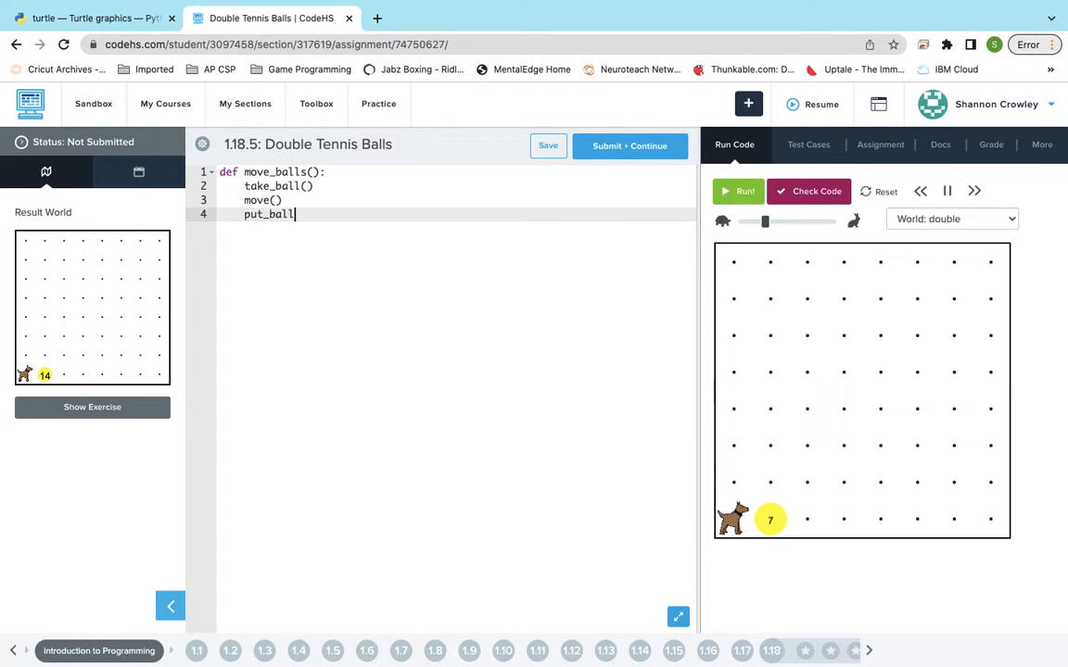
type("()")
type("wh")
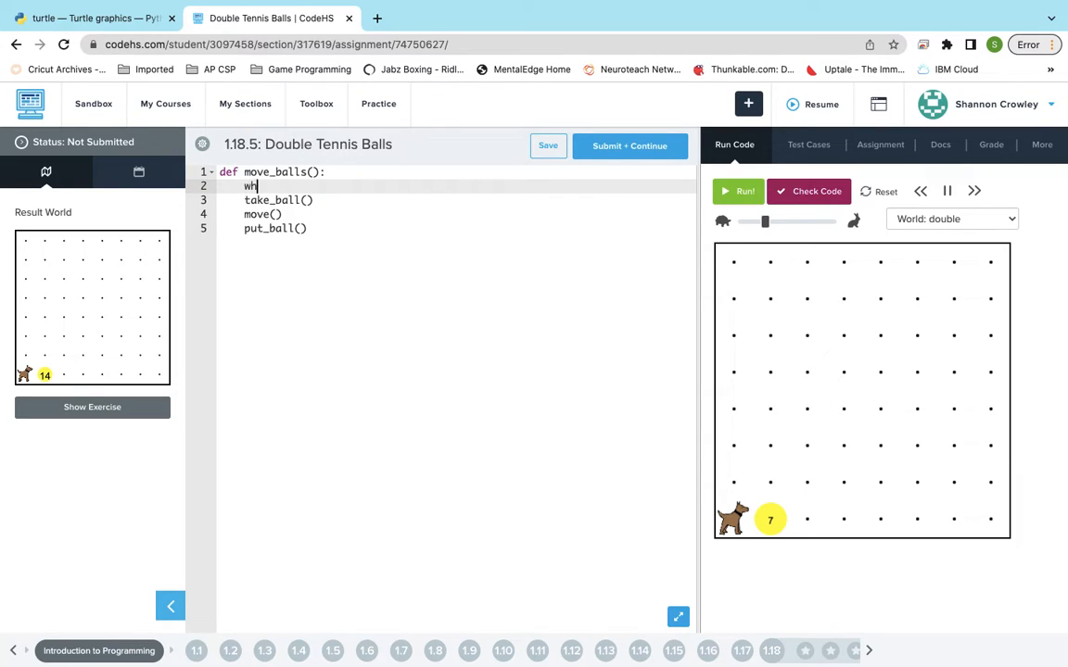
Wrap the move_balls body in a while balls_present() loop
type("ile")
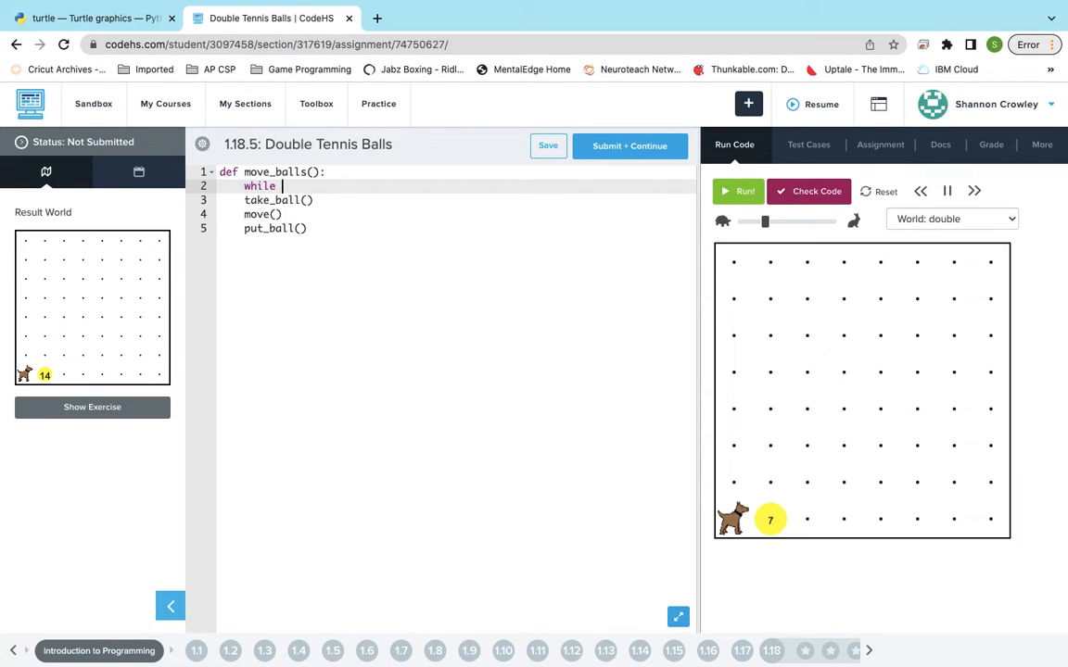
type("balls_present")
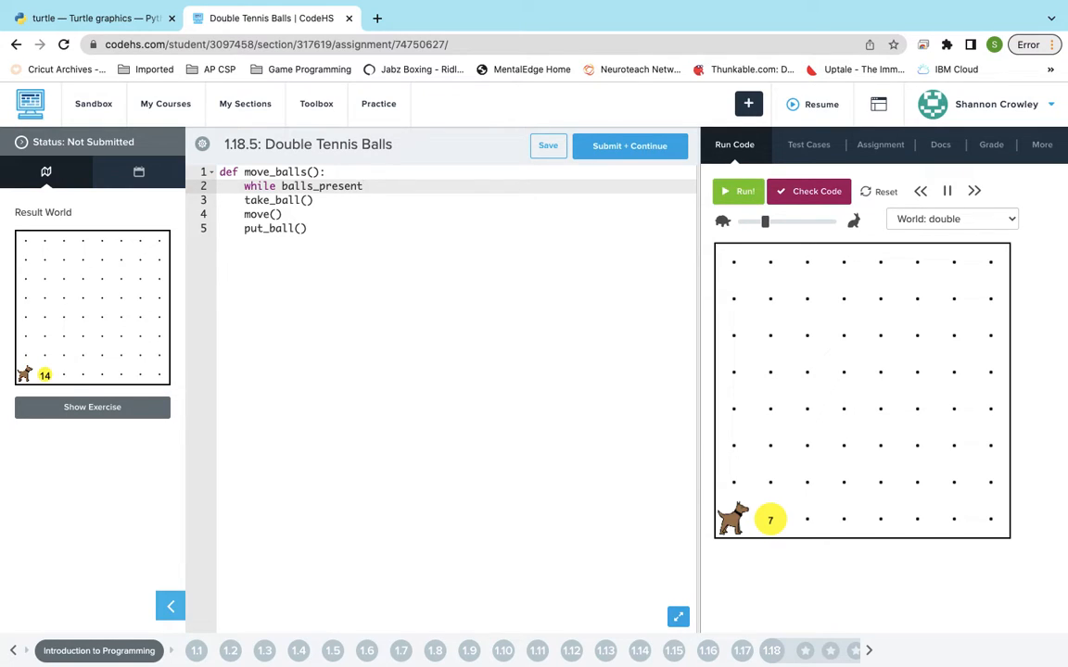
type("():")
type("turn")
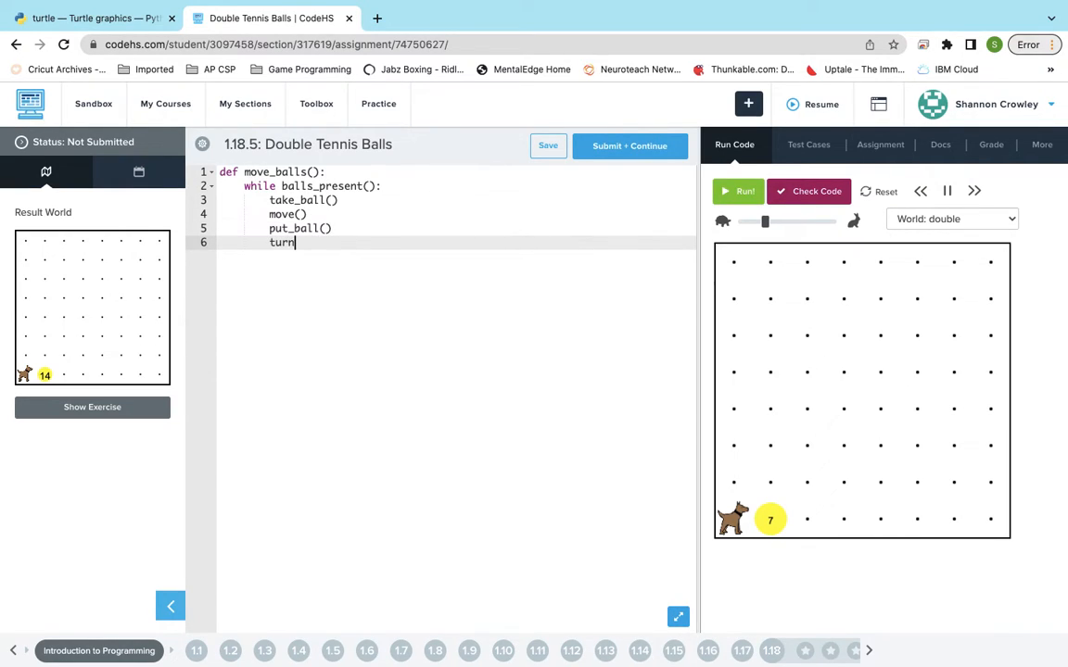
Add turn_around(), move() and turn_around() after put_ball inside the loop
type("_aroun")
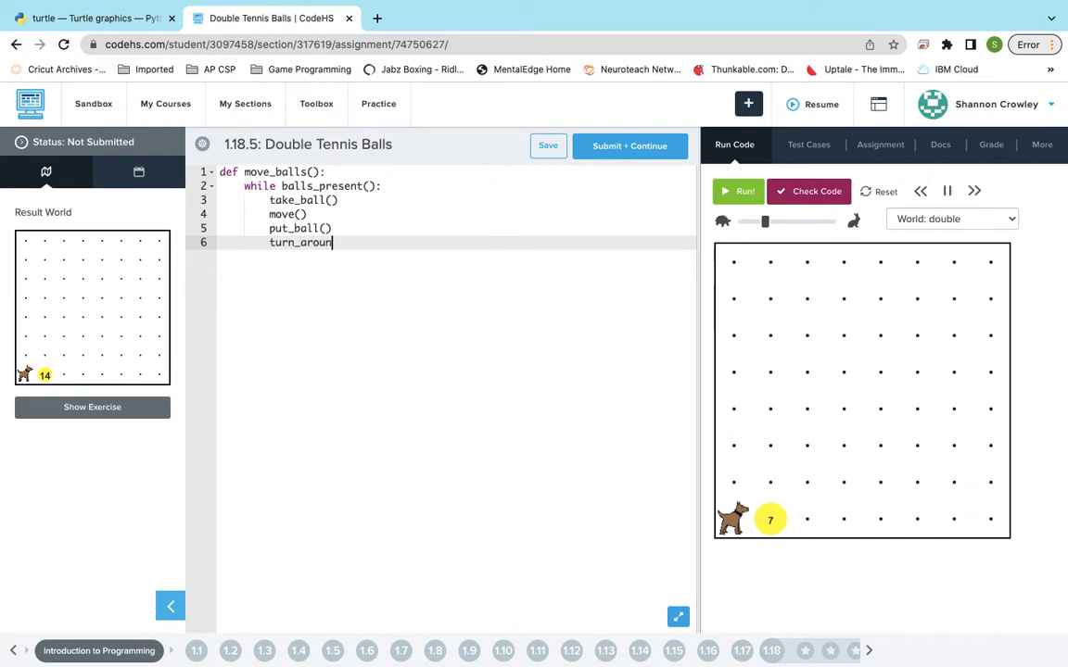
type("()")
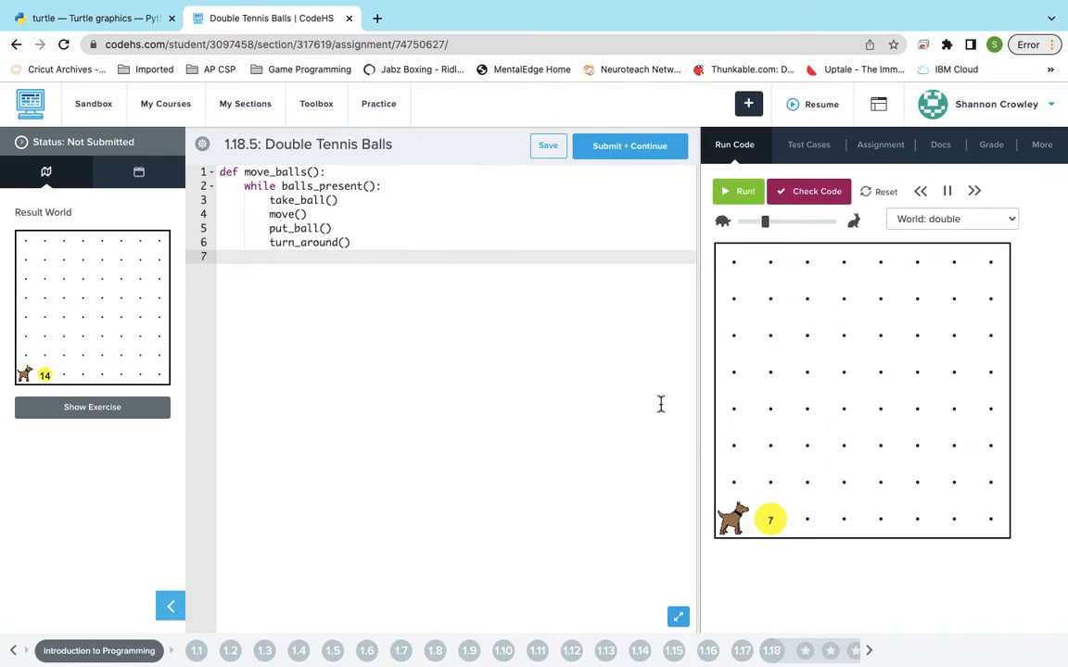
mouse_move(786, 533)
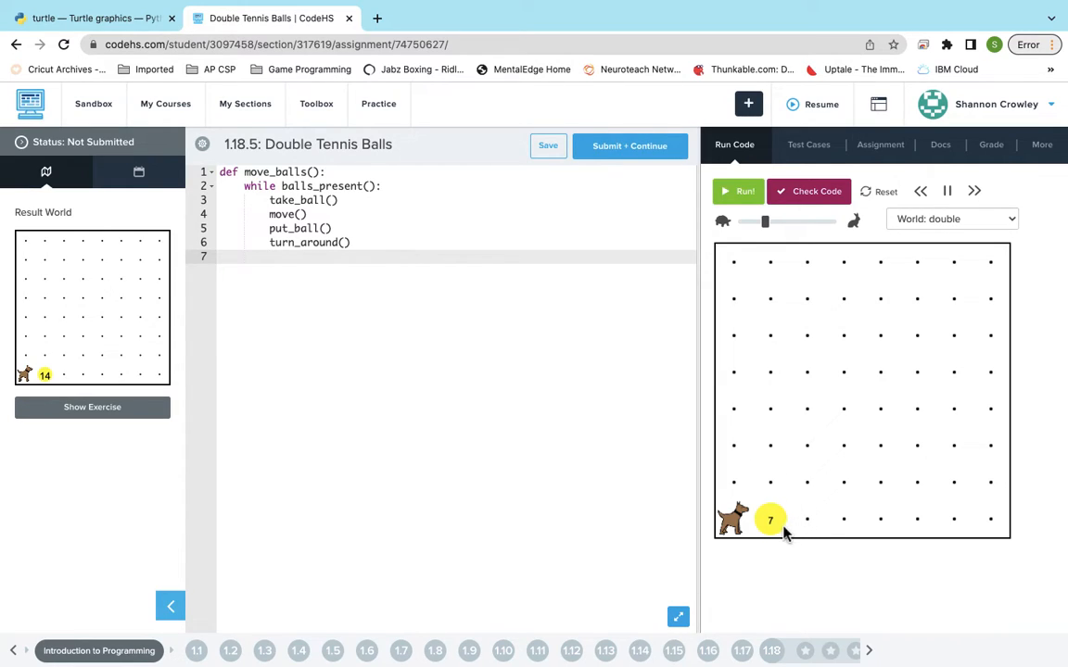
type("move")
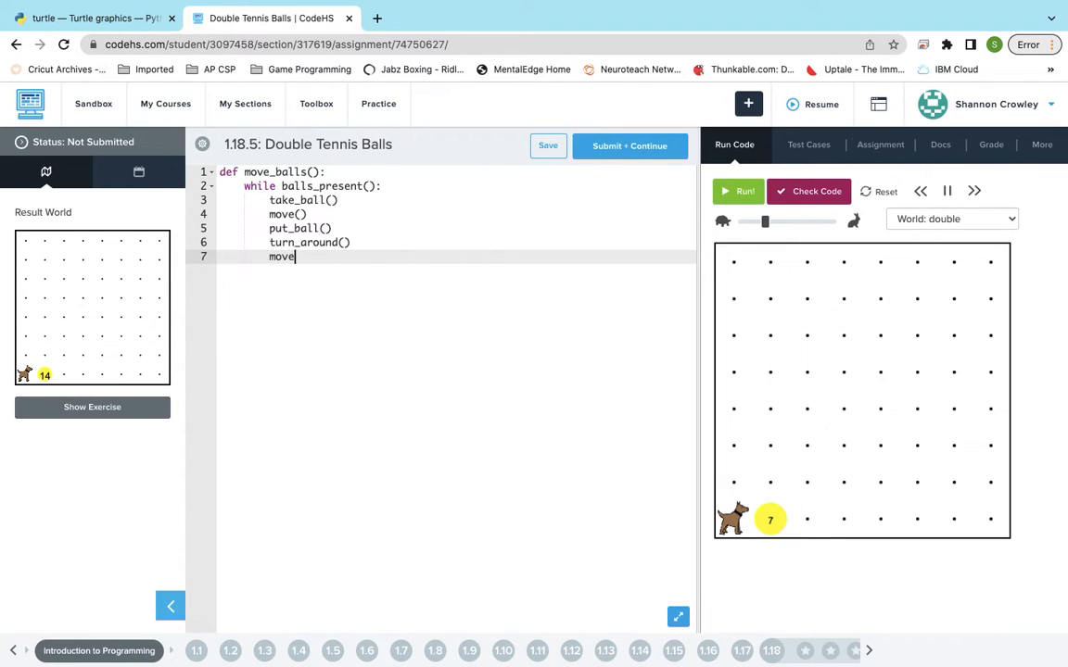
type("()")
type("turn")
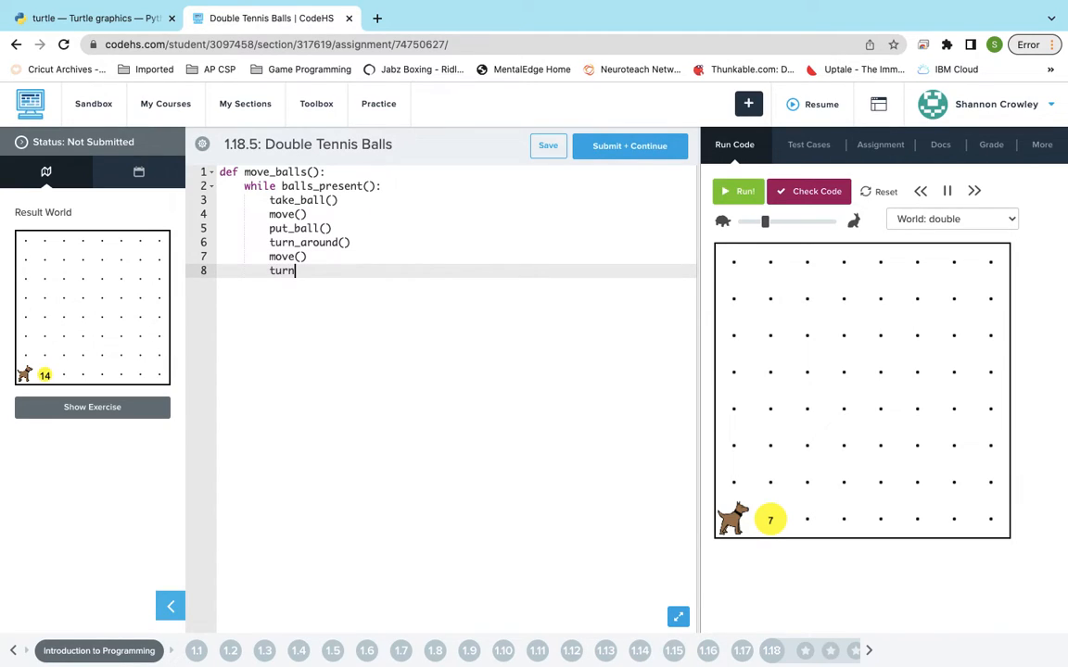
type("_around")
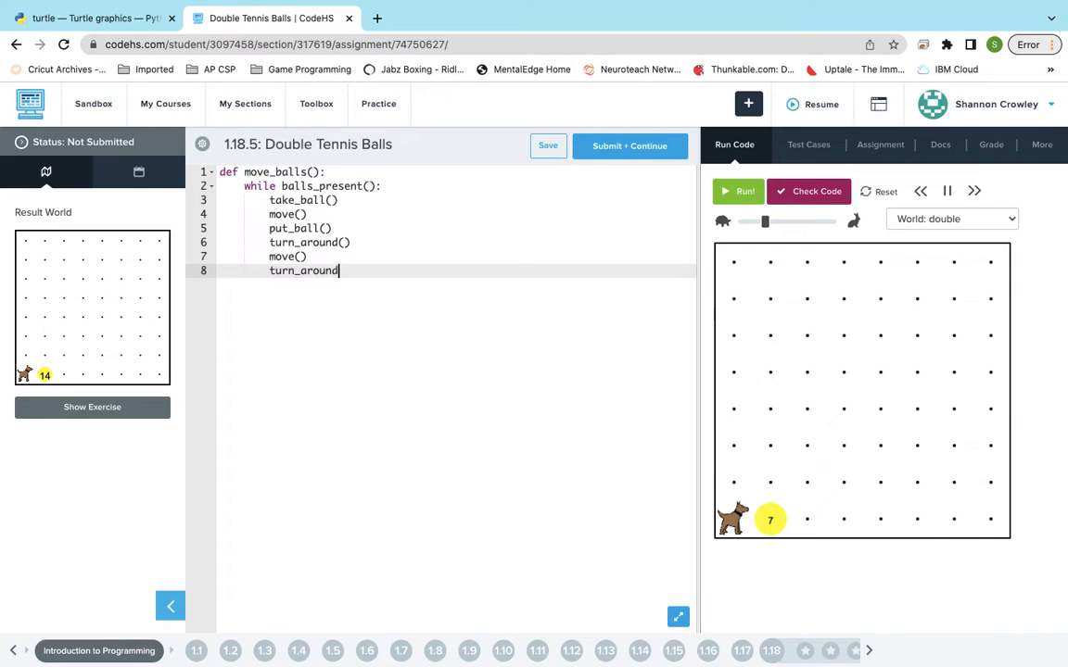
type("()")
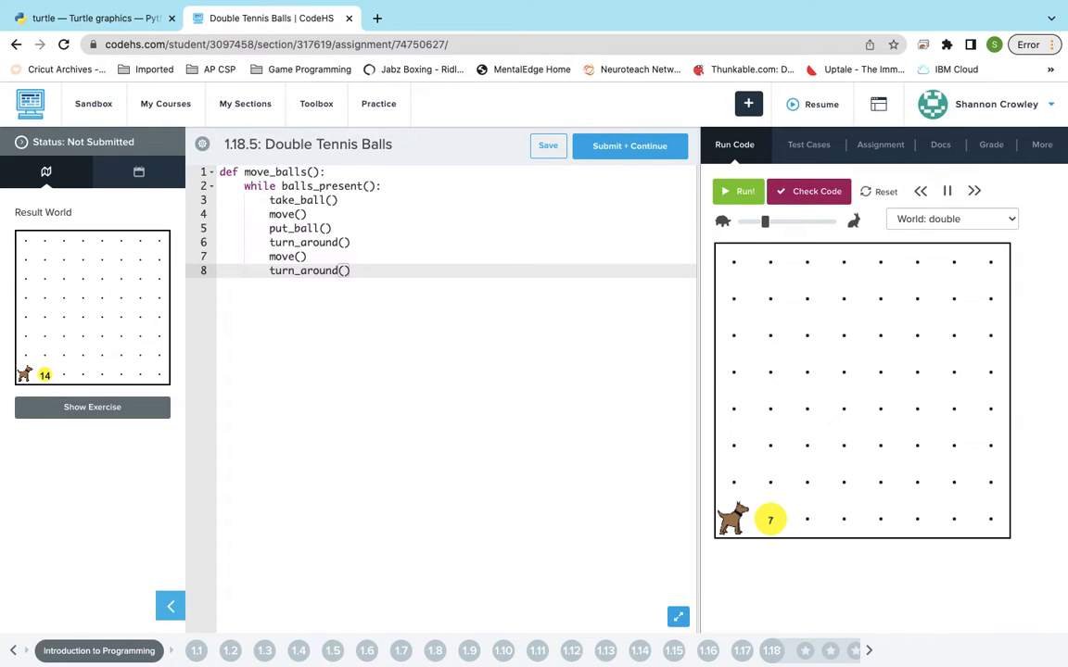
left_click(549, 145)
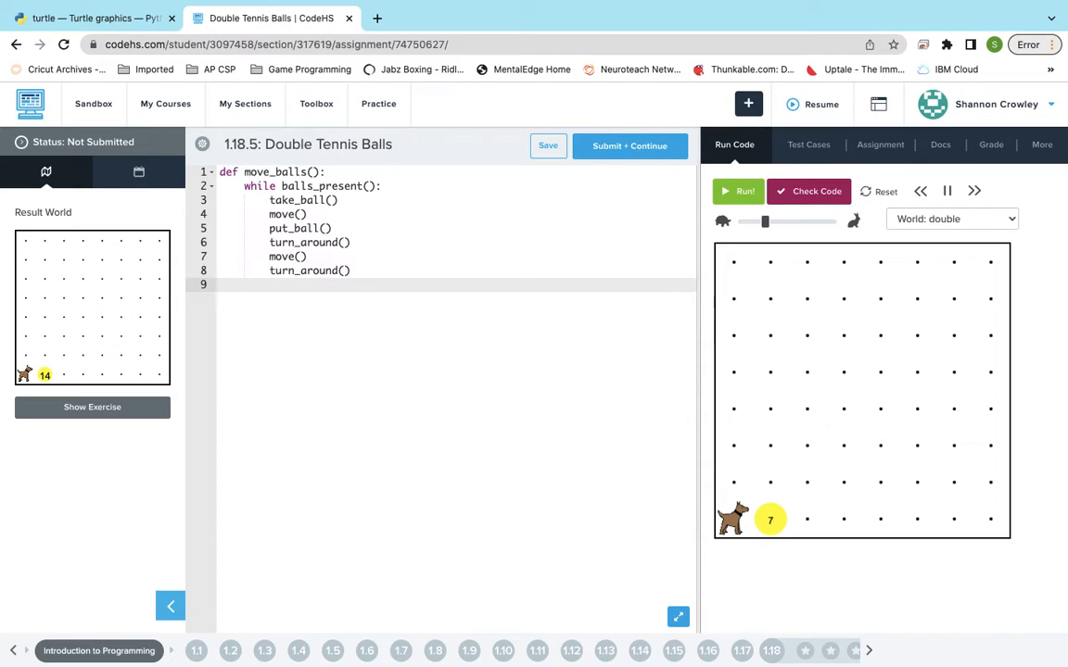
Call move() and move_balls() below the function as the main program
type("move")
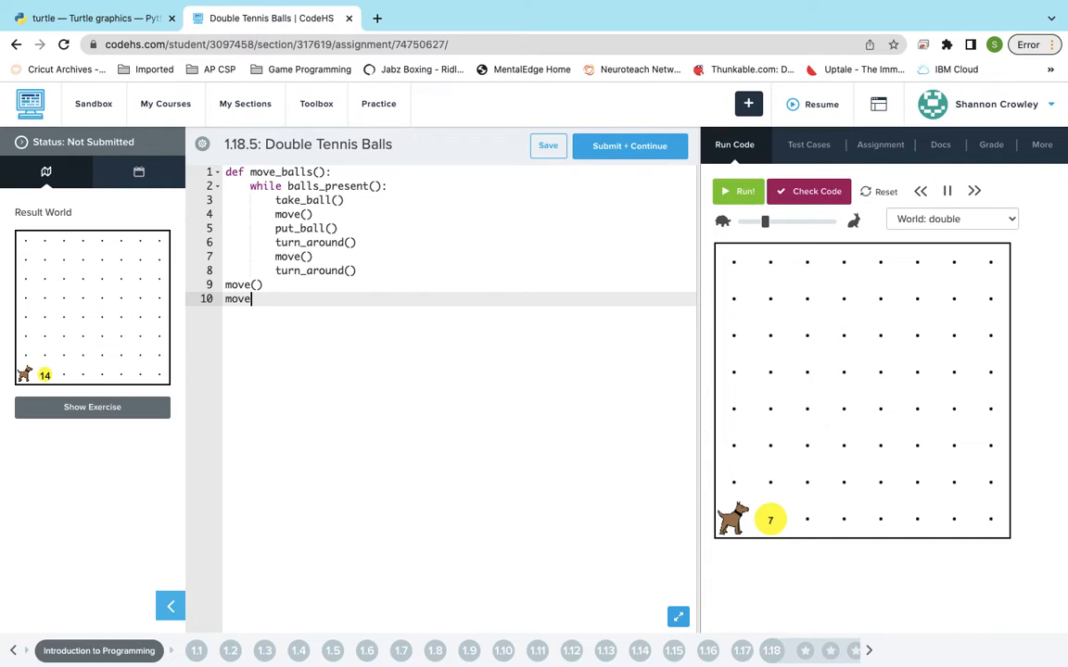
type("_b")
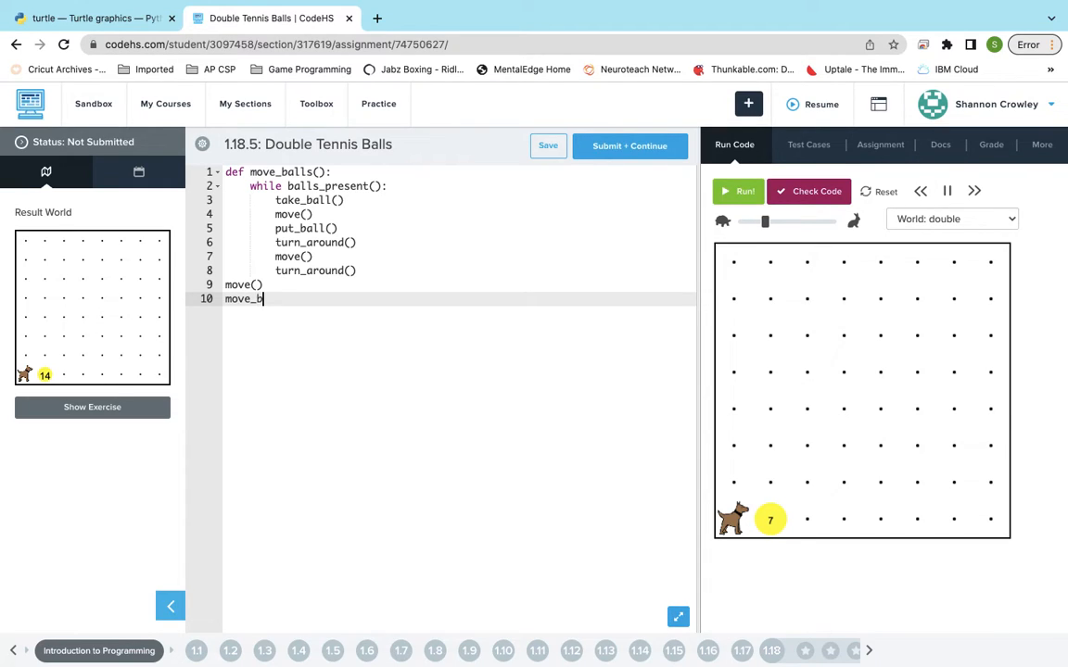
type("alls()")
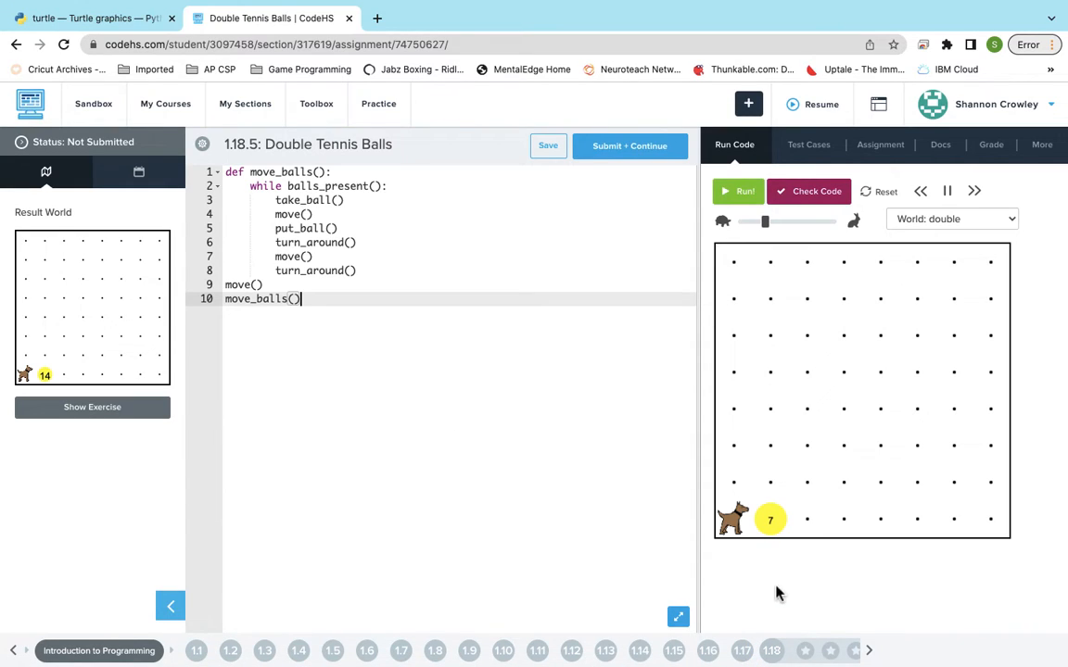
mouse_move(745, 545)
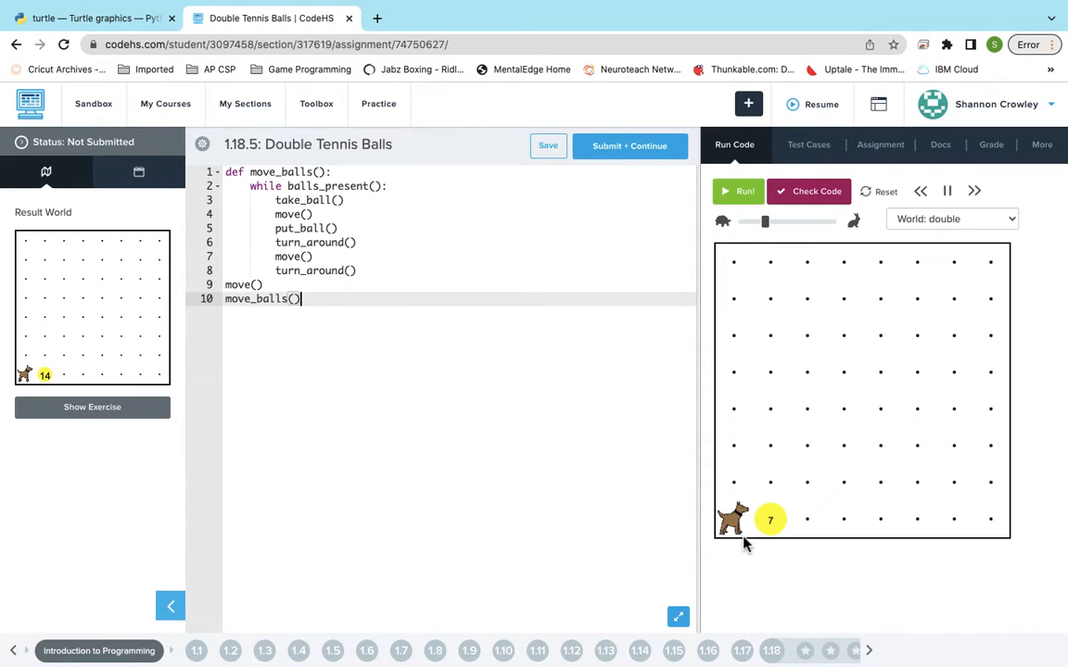
mouse_move(774, 263)
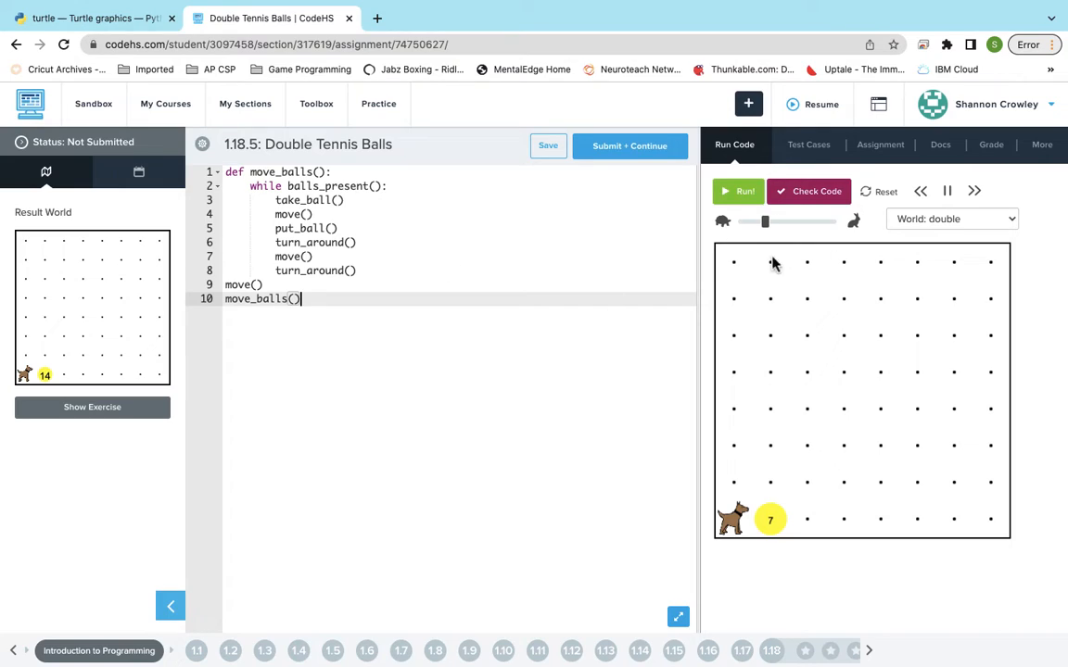
Run the program at higher speed, ending with the error that 7 balls remain where 0 expected
left_click(739, 191)
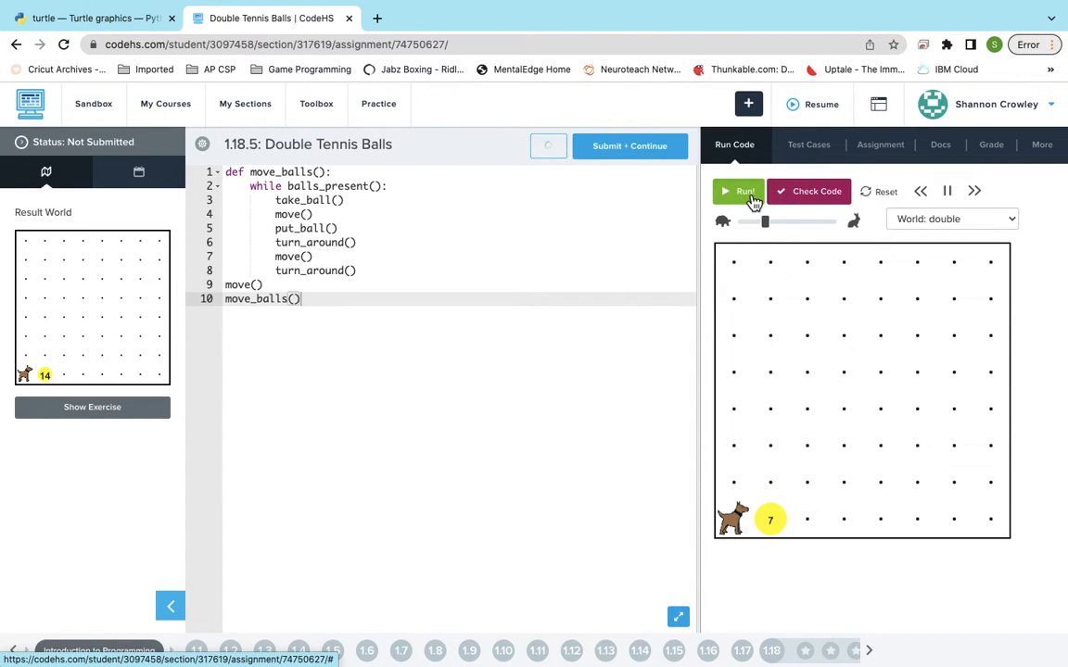
left_click(740, 191)
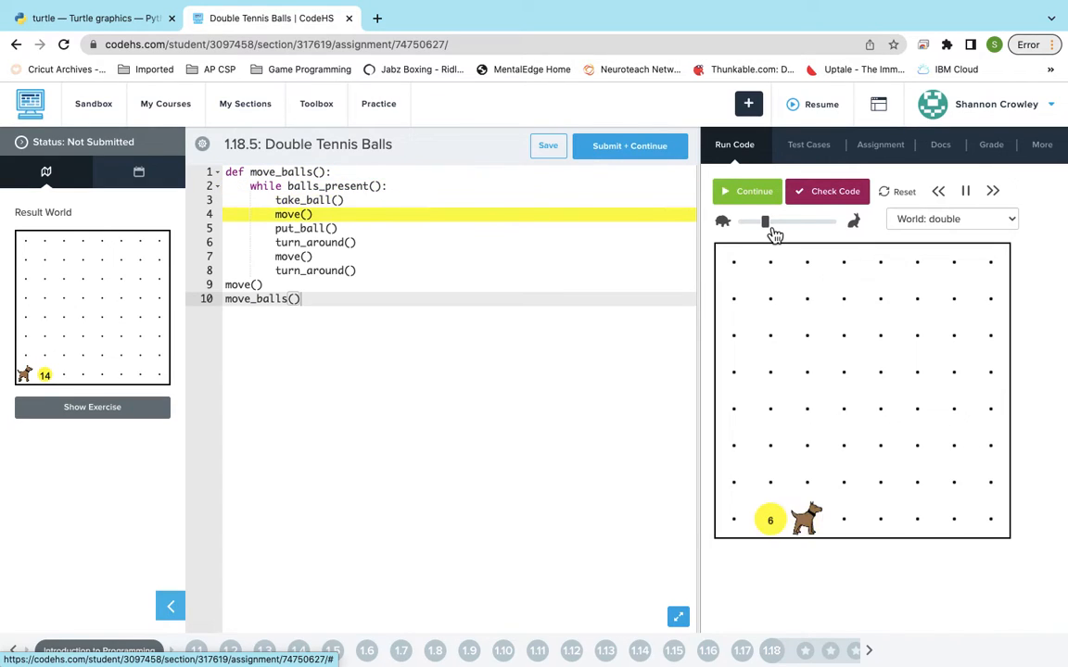
left_click(994, 191)
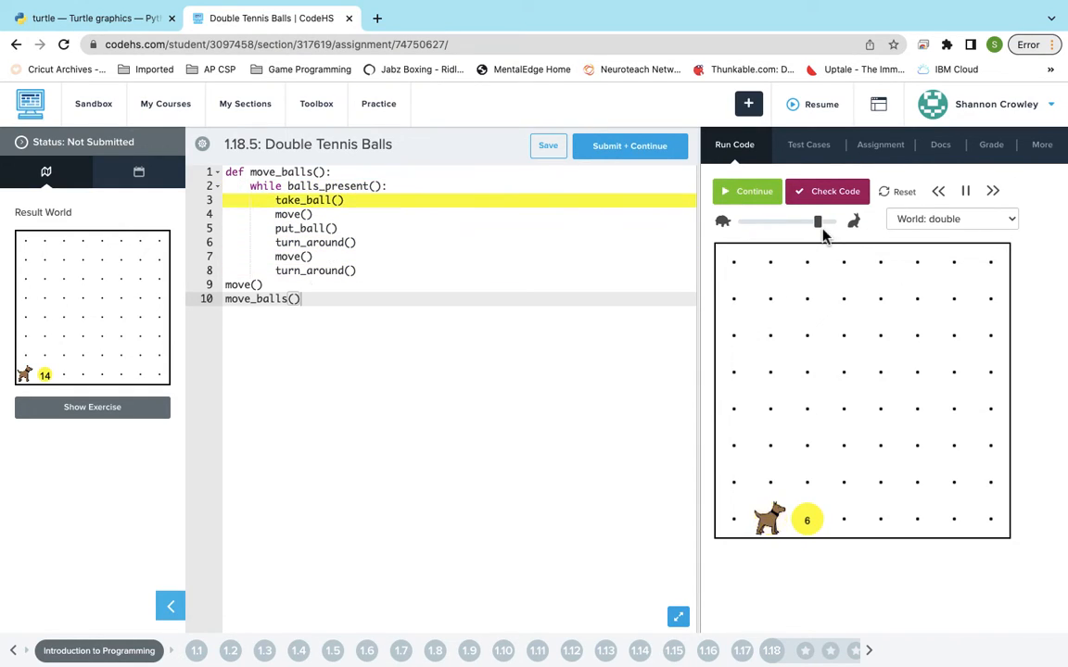
left_click(745, 191)
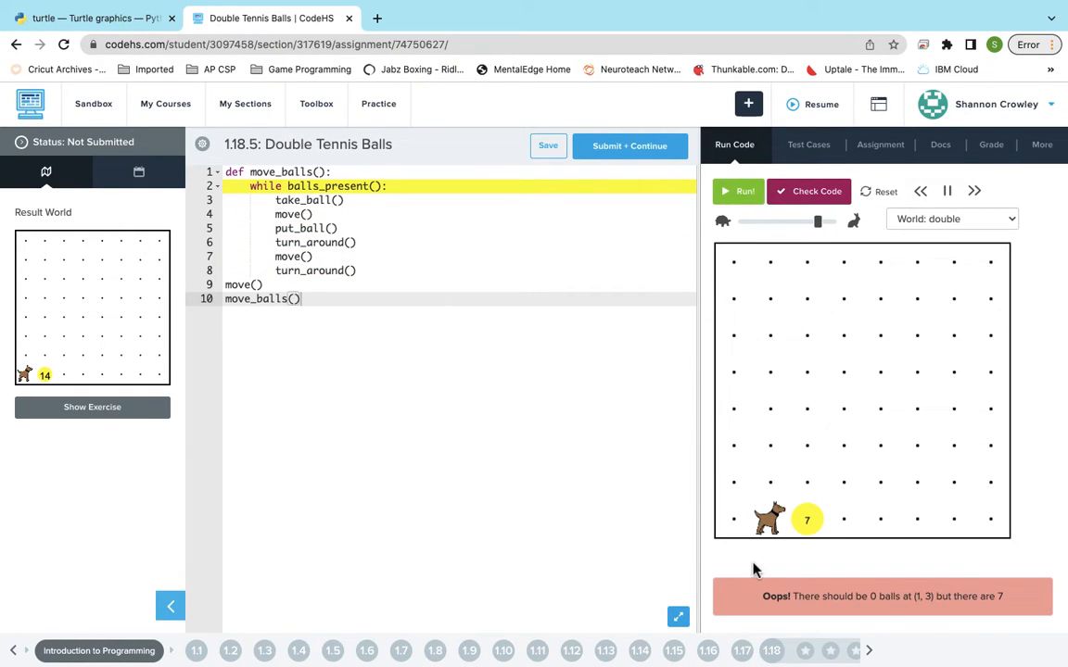
mouse_move(801, 534)
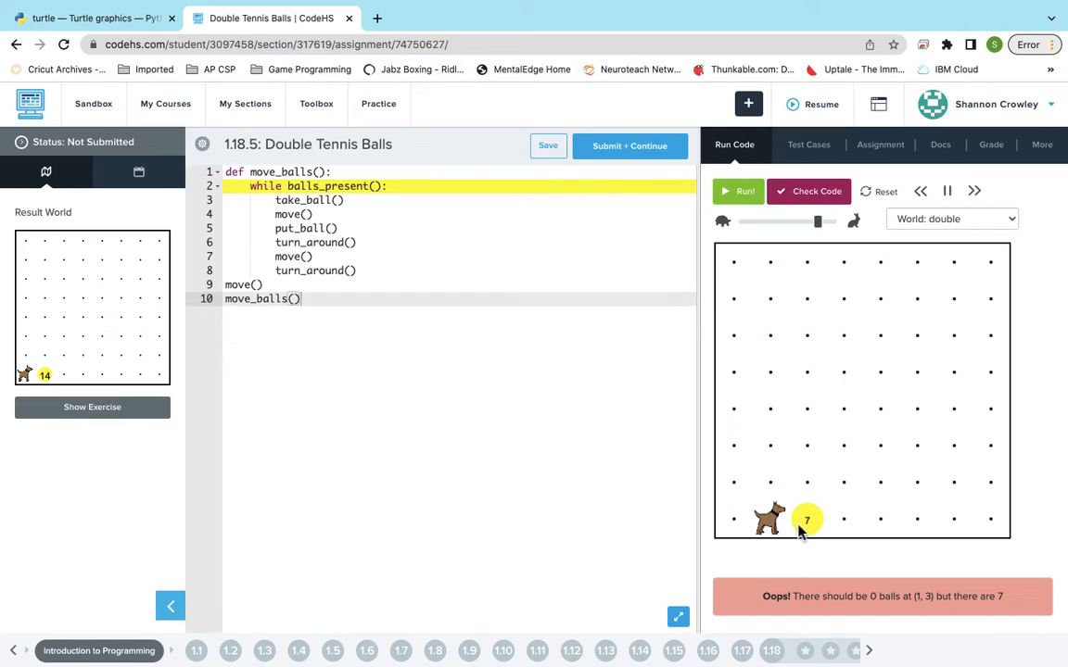
mouse_move(801, 552)
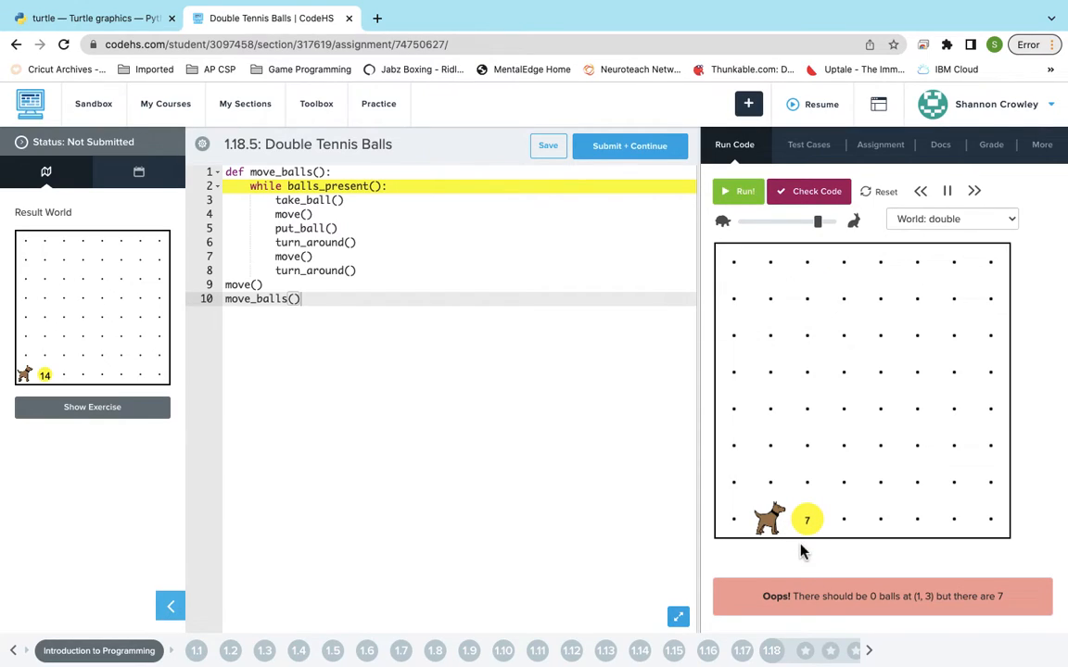
mouse_move(806, 528)
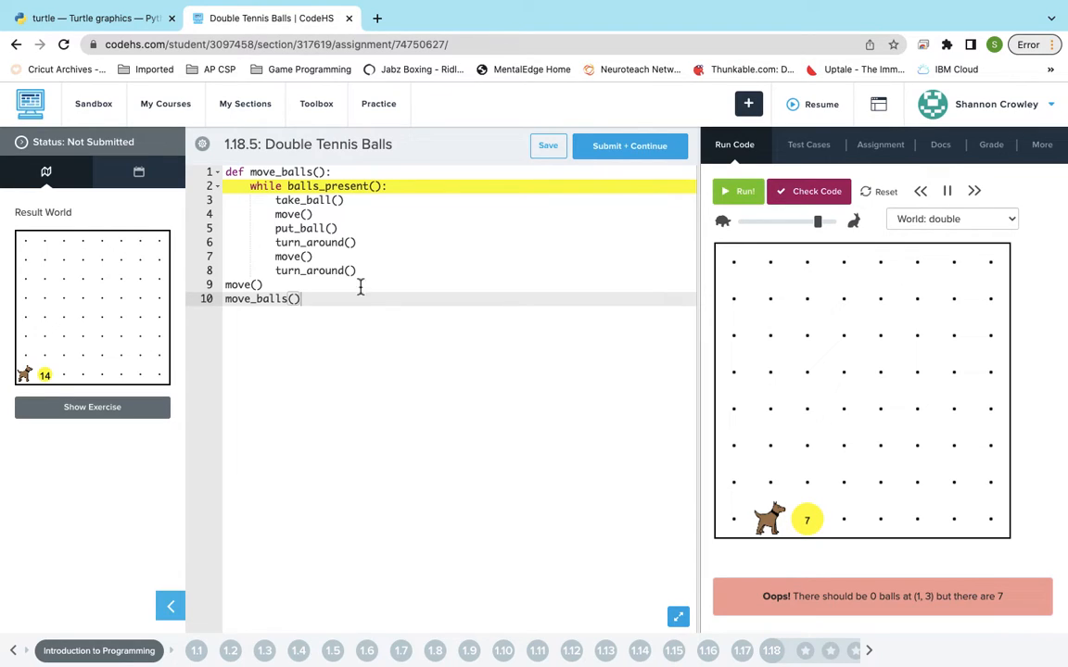
left_click(548, 145)
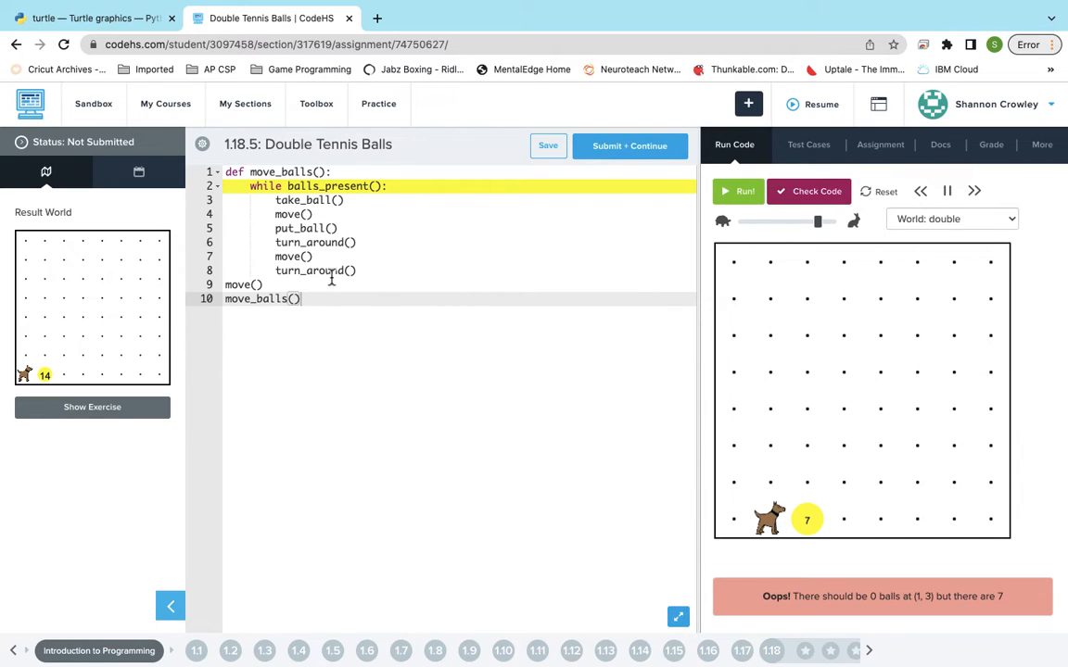
mouse_move(165, 317)
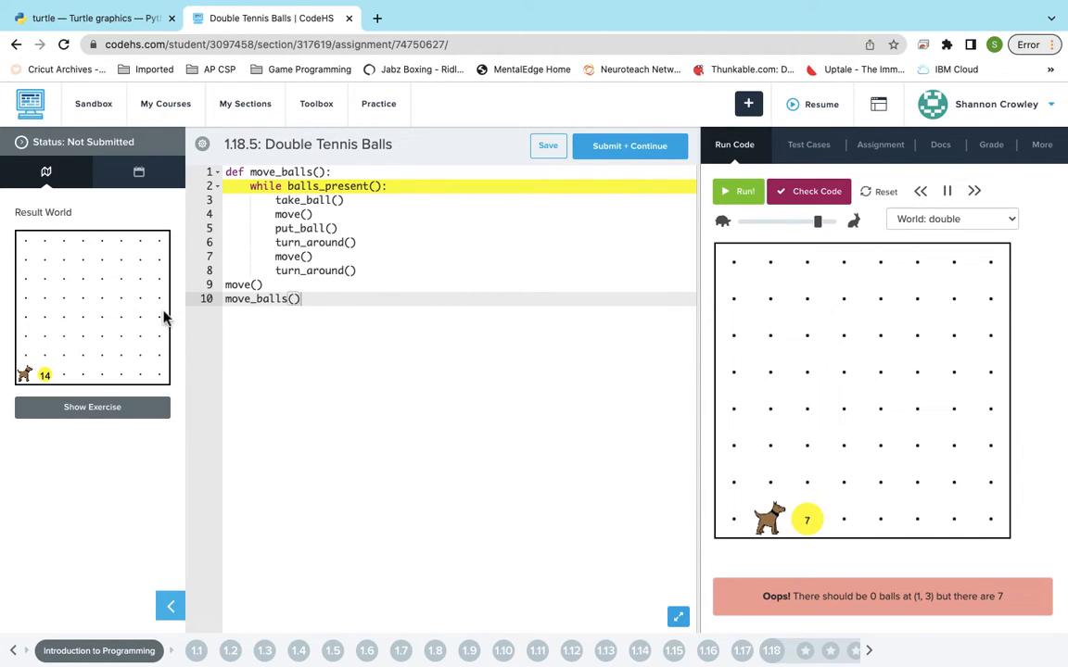
Add a second move() to the main program and define a double_balls() function
type("m")
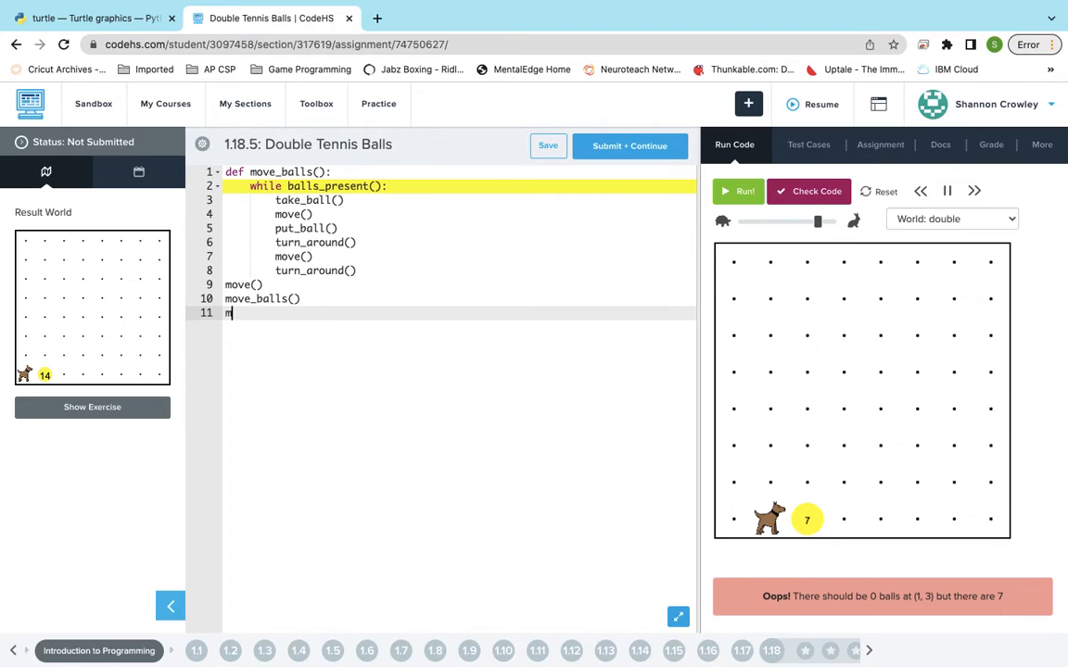
type("ove()")
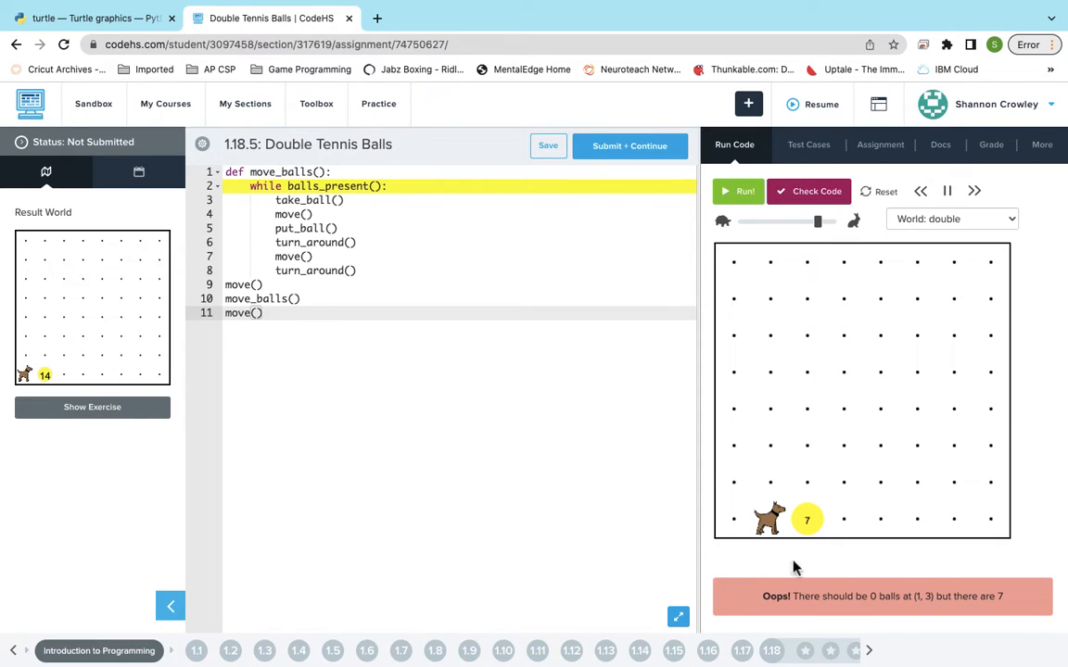
mouse_move(764, 500)
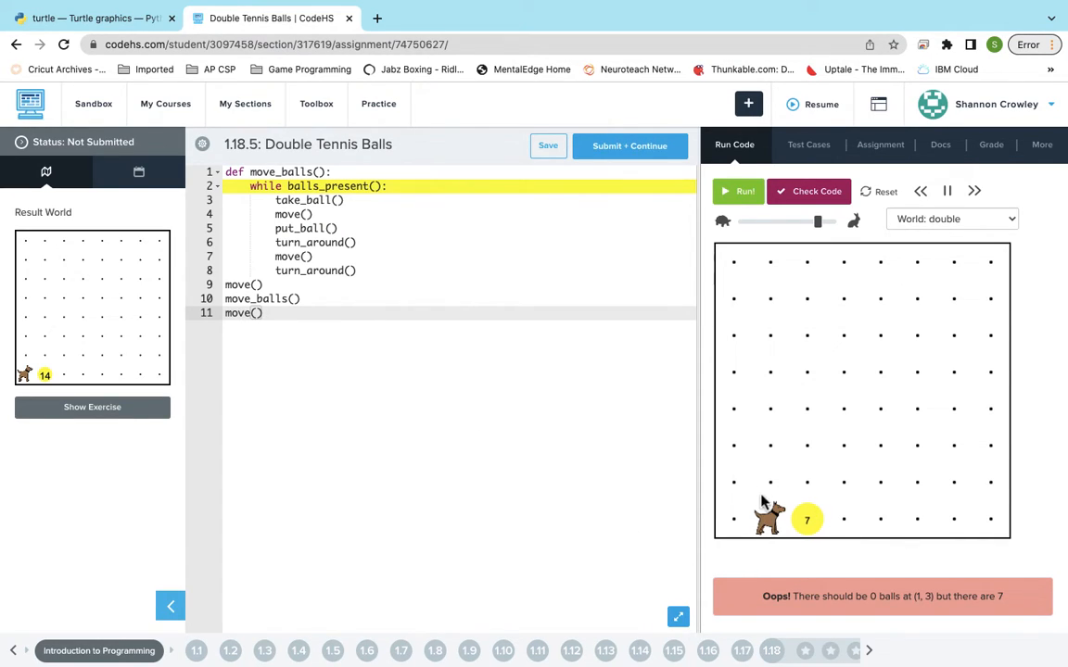
mouse_move(767, 530)
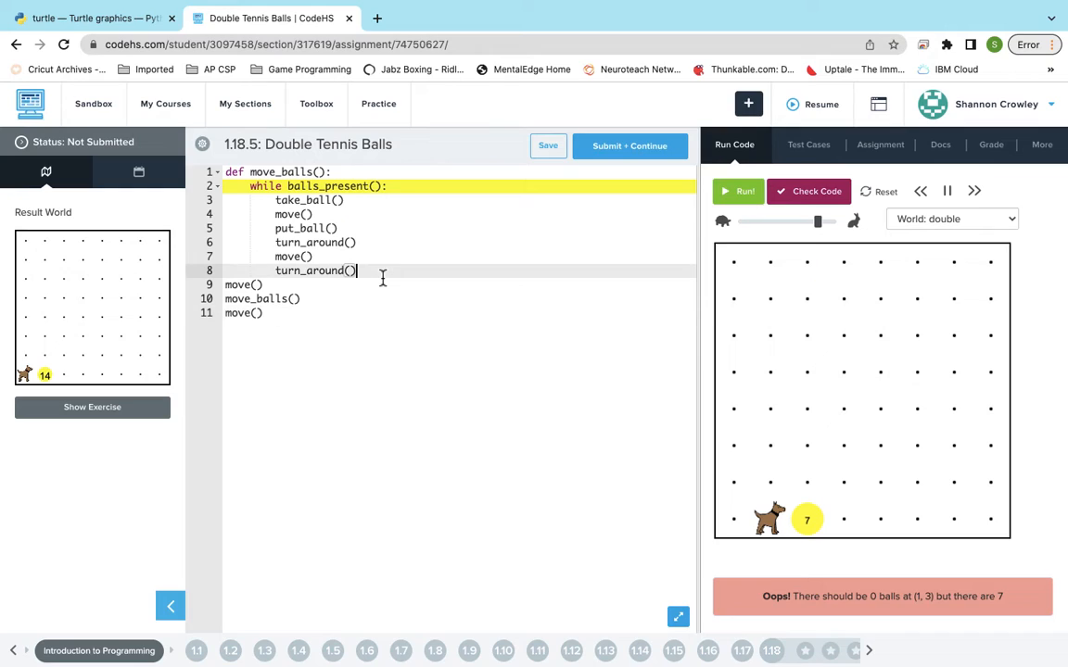
key("enter")
type("def")
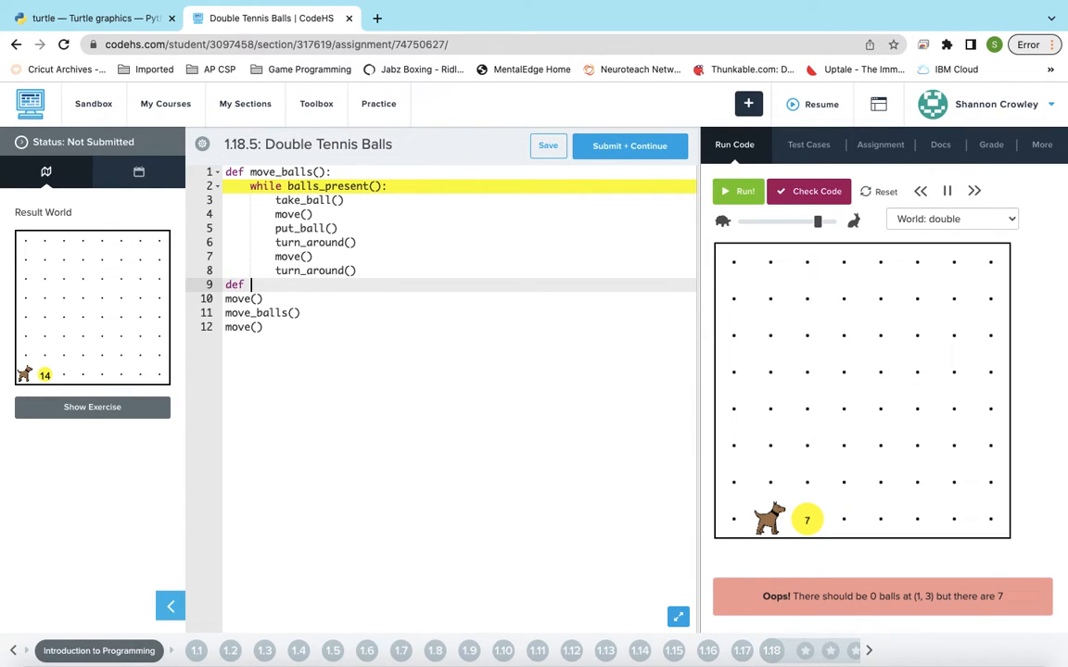
type("double")
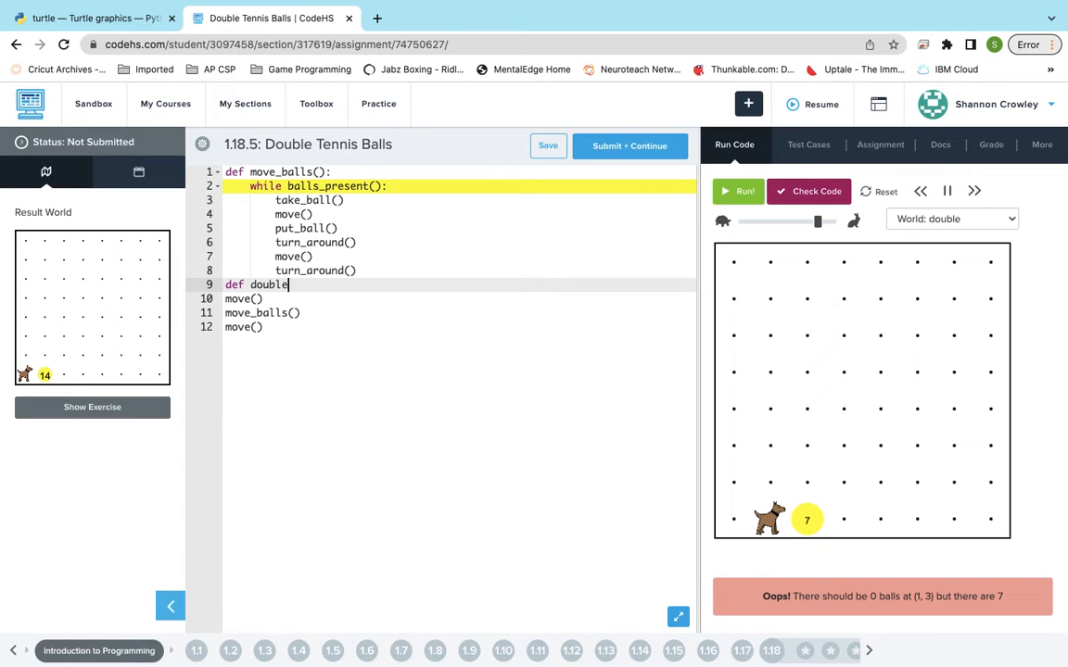
type("_balls")
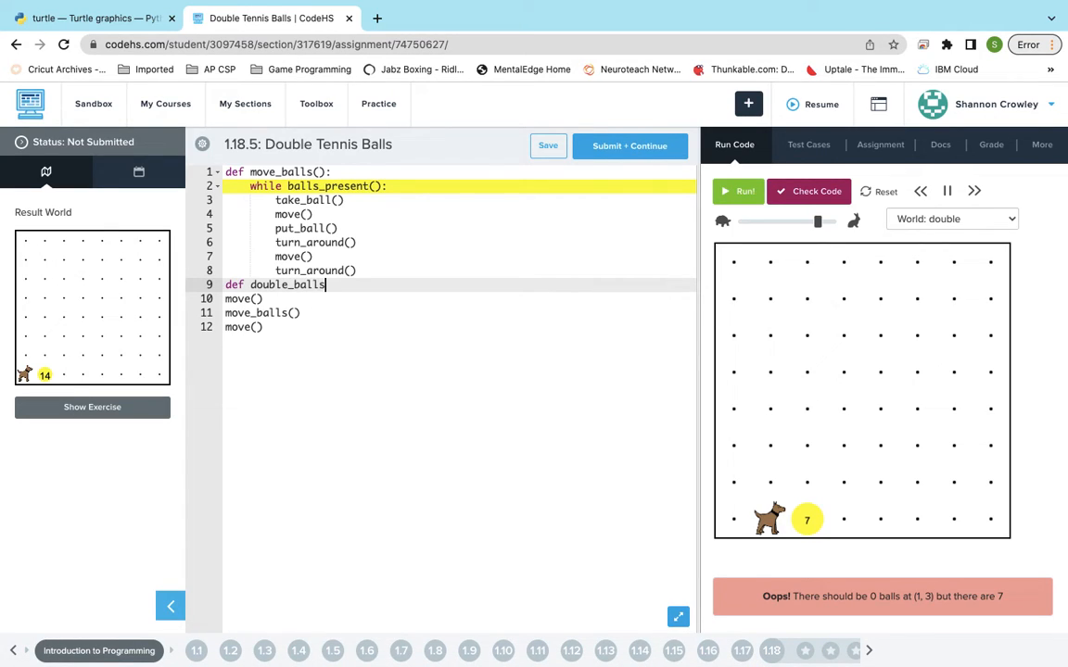
type("():")
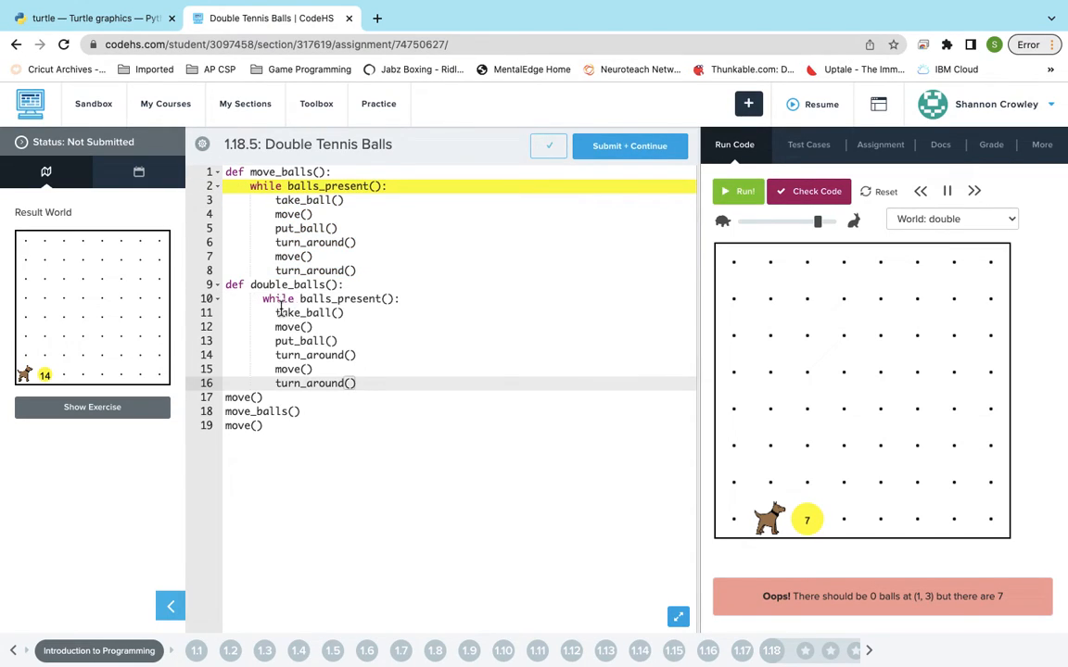
Fix indentation of the copied loop in double_balls and add a second put_ball() each pass
left_click(258, 298)
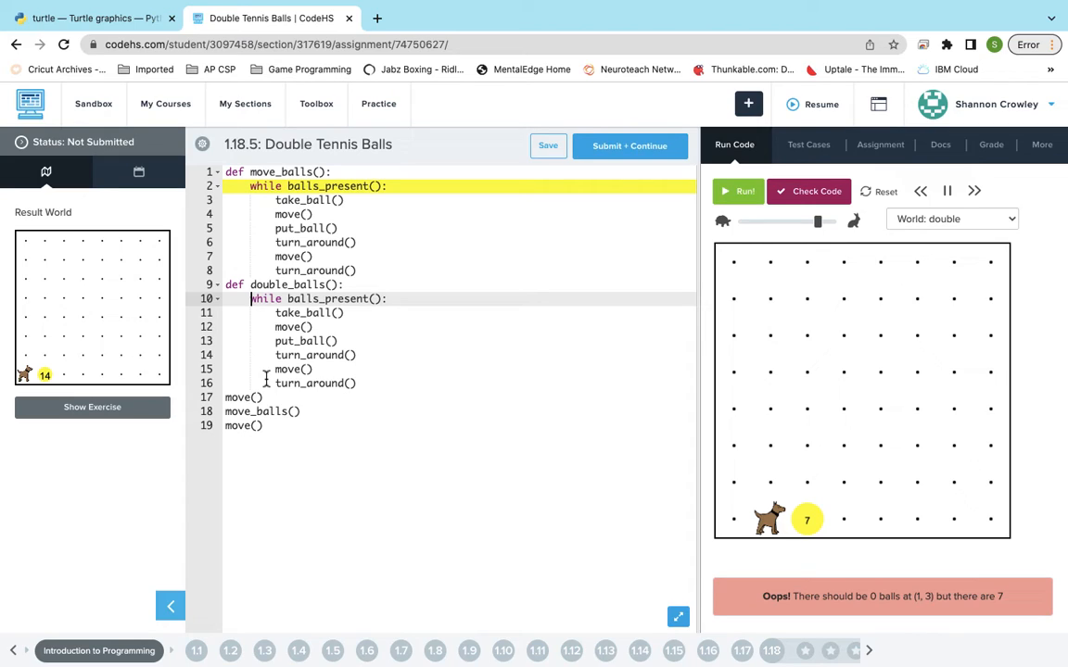
left_click(341, 341)
type("put_ball()")
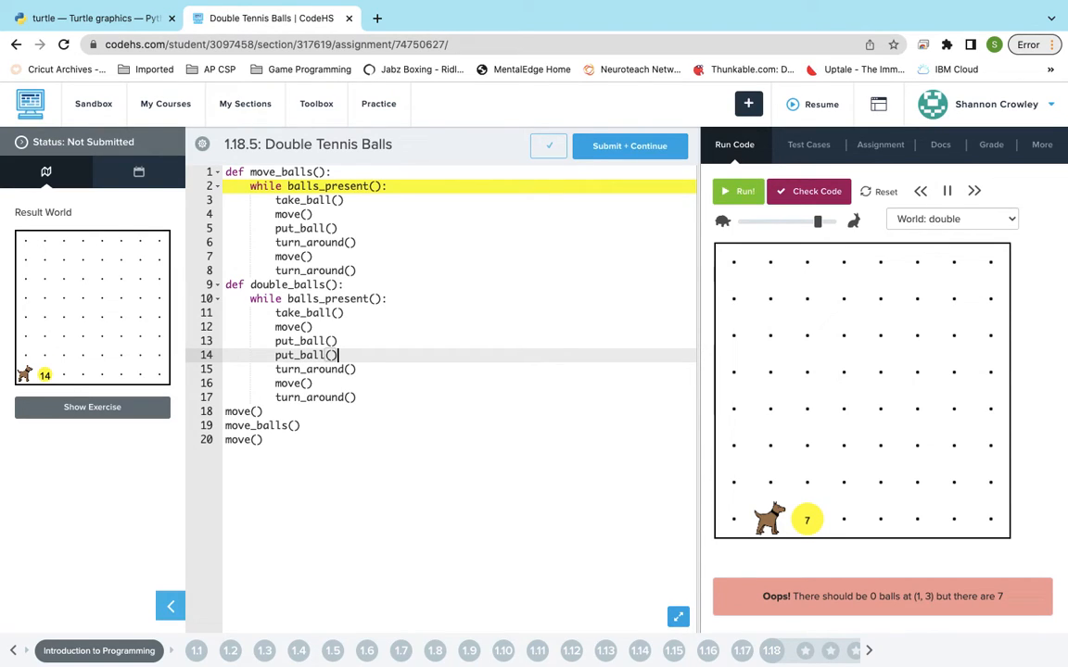
left_click(263, 439)
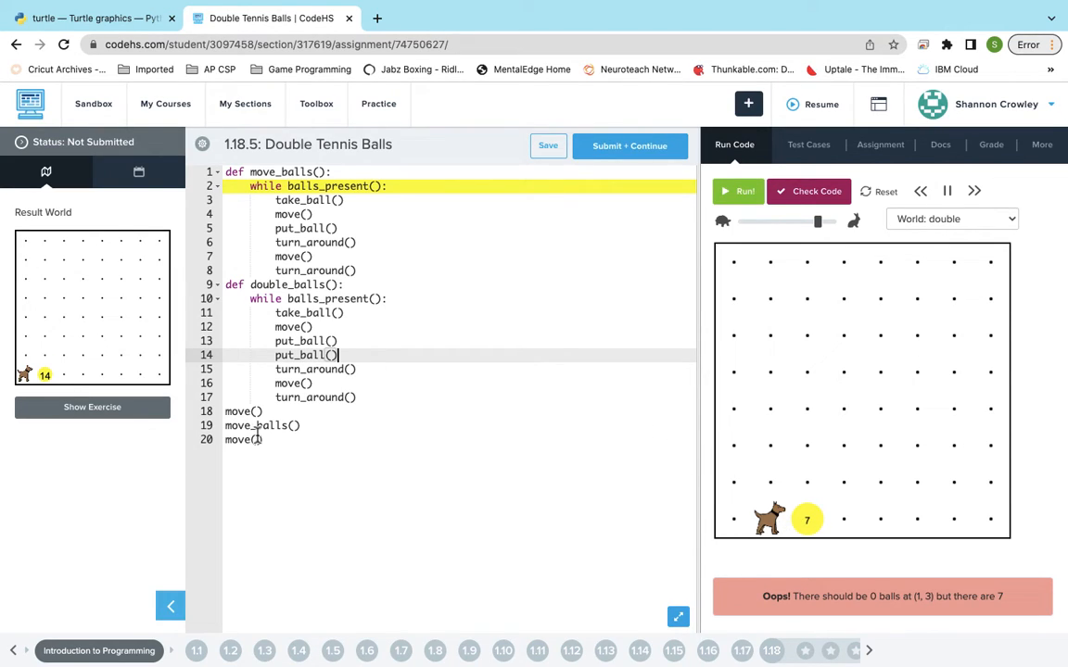
mouse_move(805, 528)
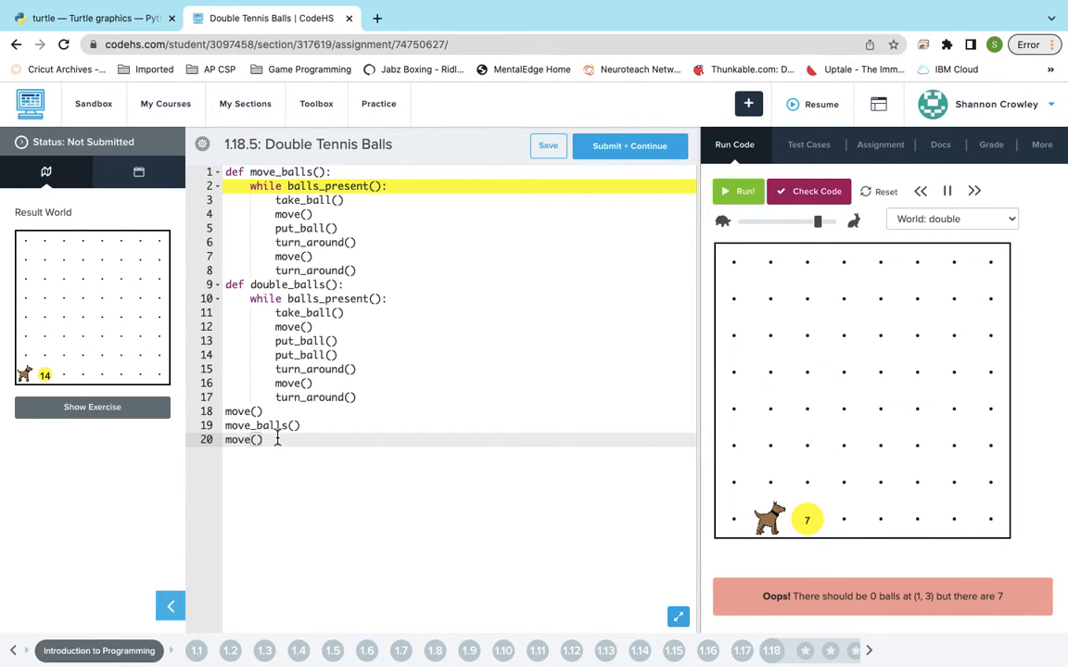
End the main program with turn_around(), reset the world and run again
type("turn")
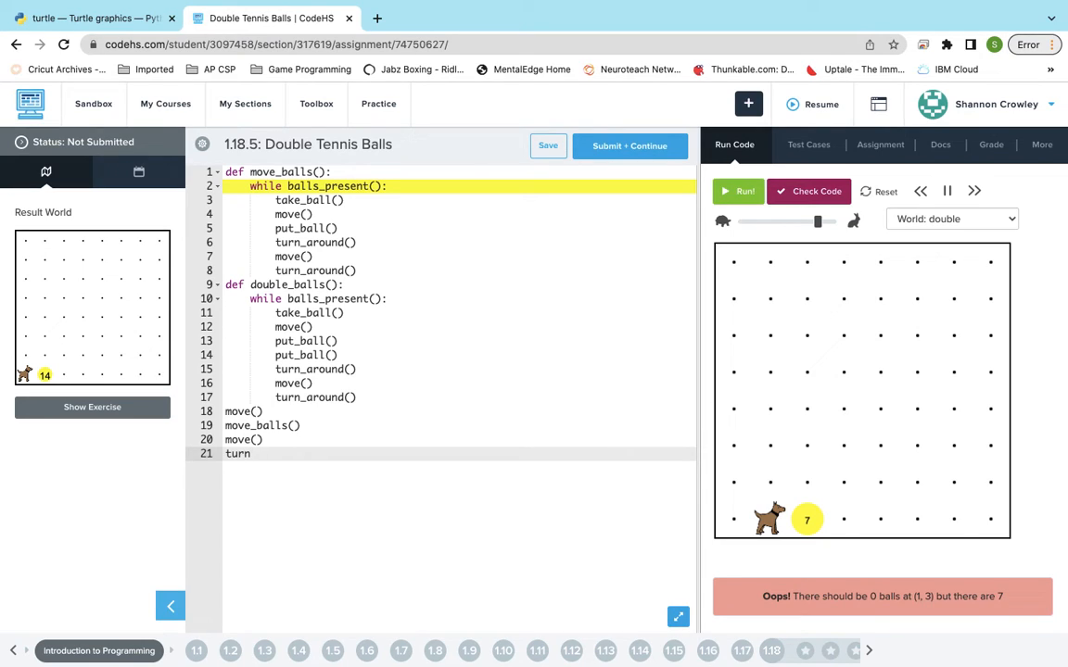
type("_around")
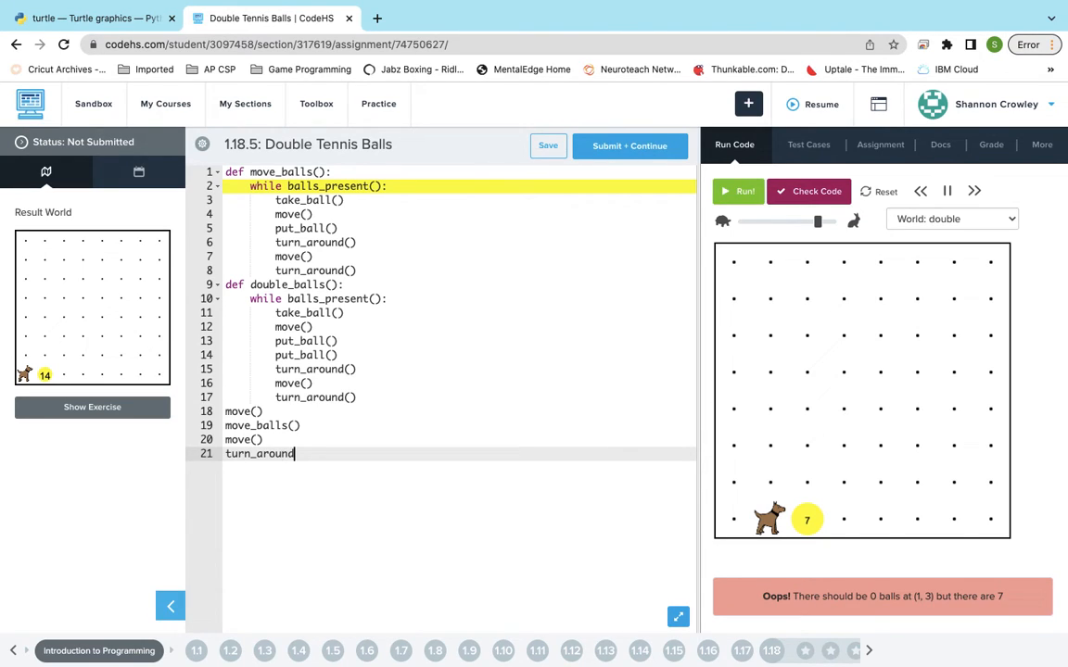
type("()")
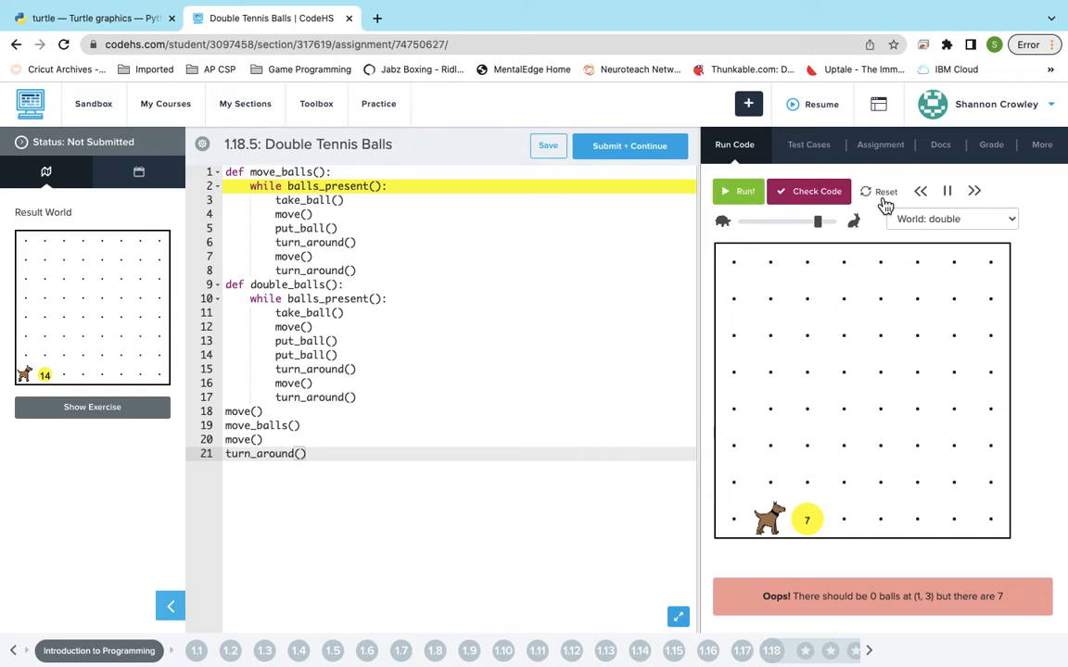
left_click(745, 191)
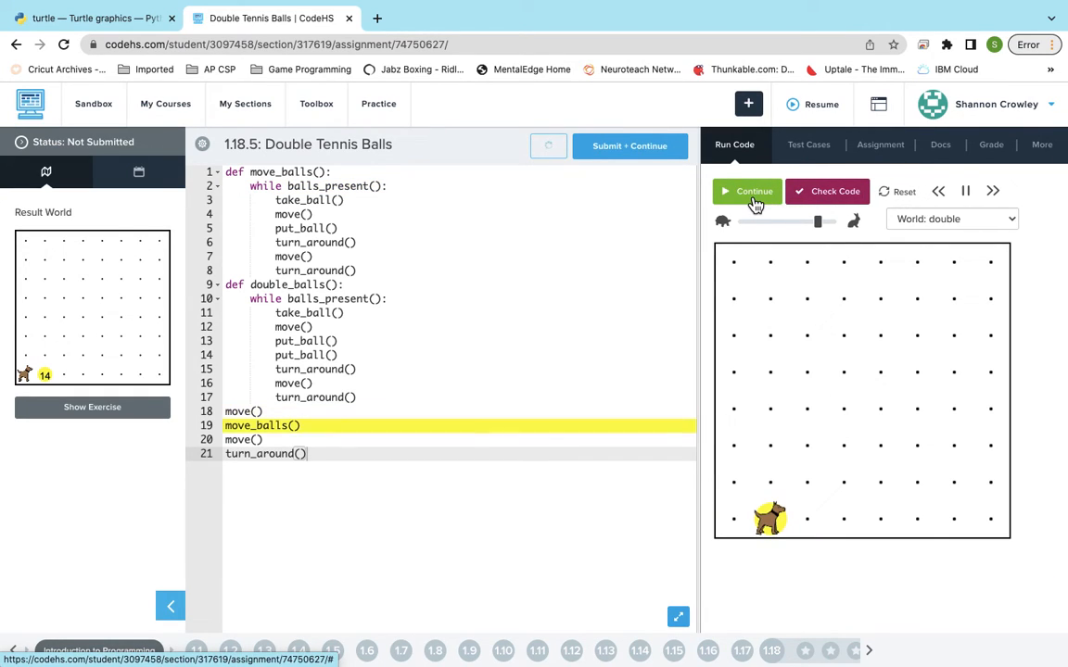
left_click(752, 191)
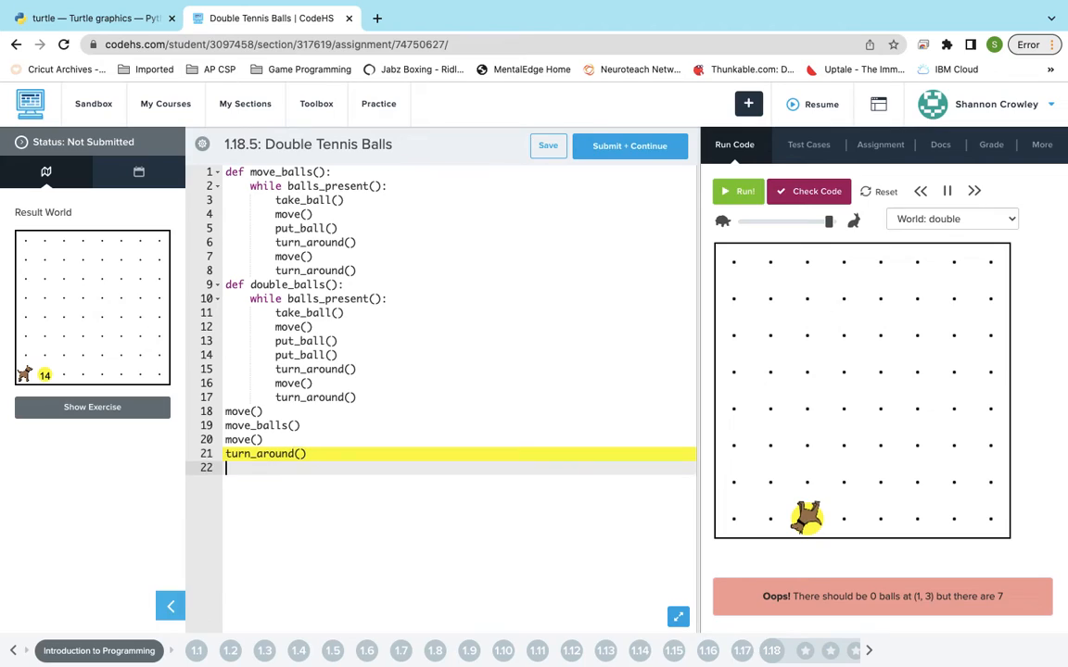
Call double_balls() at the program's end and rerun, leaving 14 balls but Karel on avenue 3
type("doub")
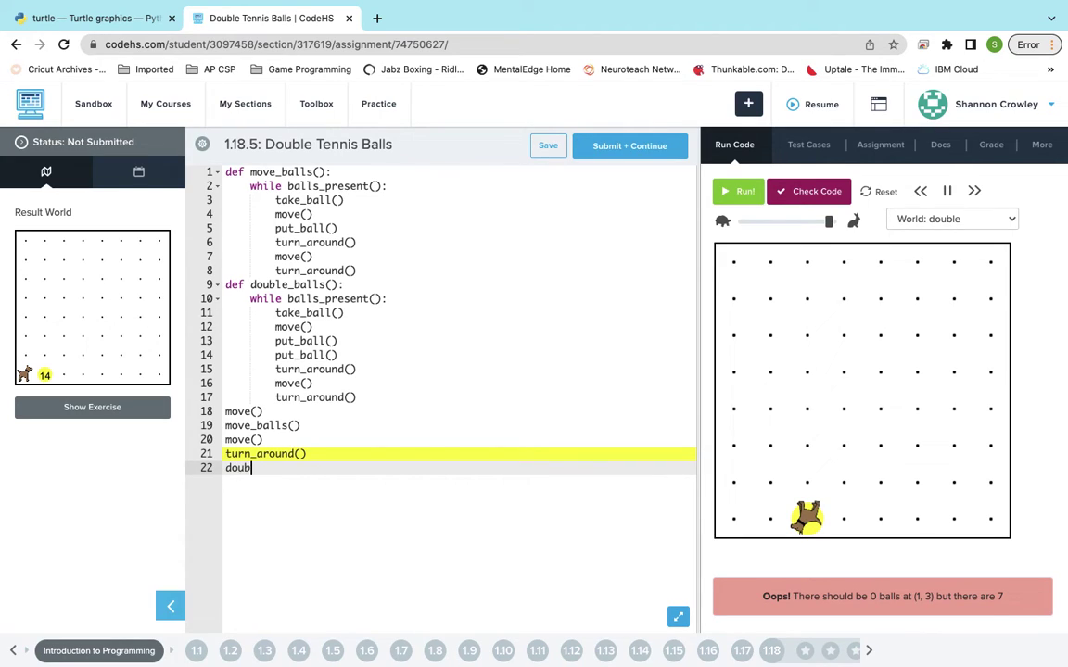
type("le_ball")
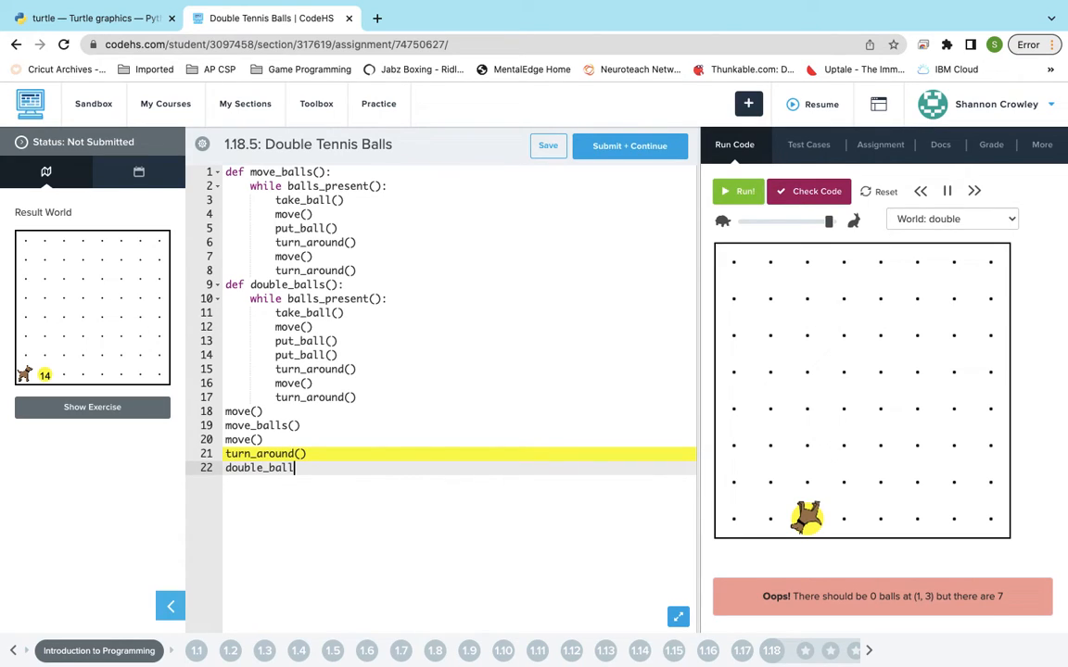
type("s()")
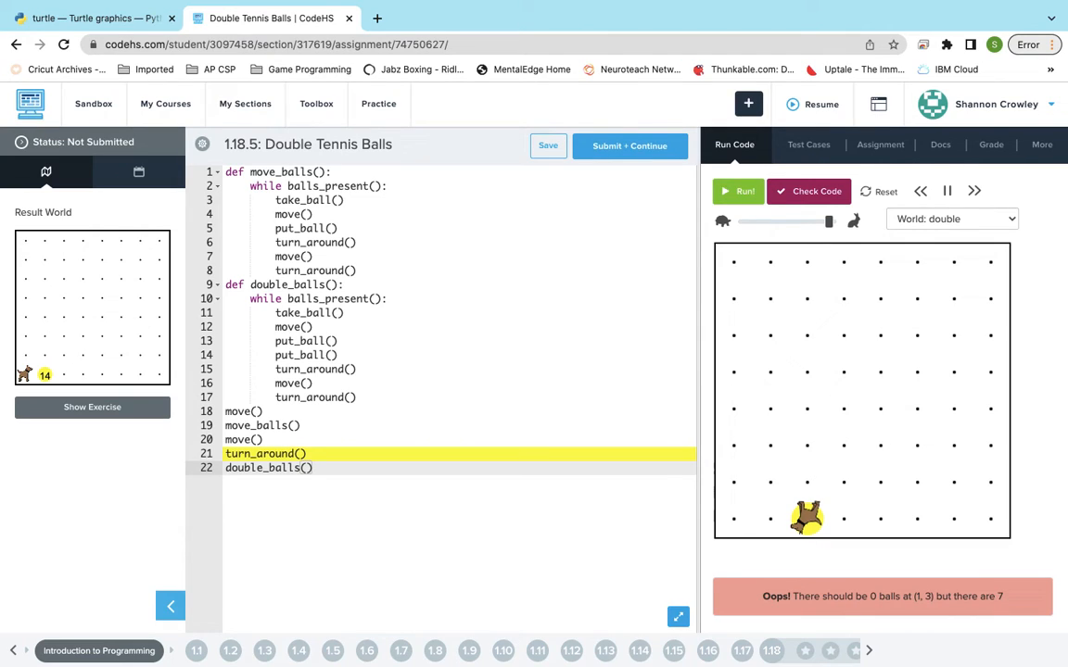
mouse_move(671, 362)
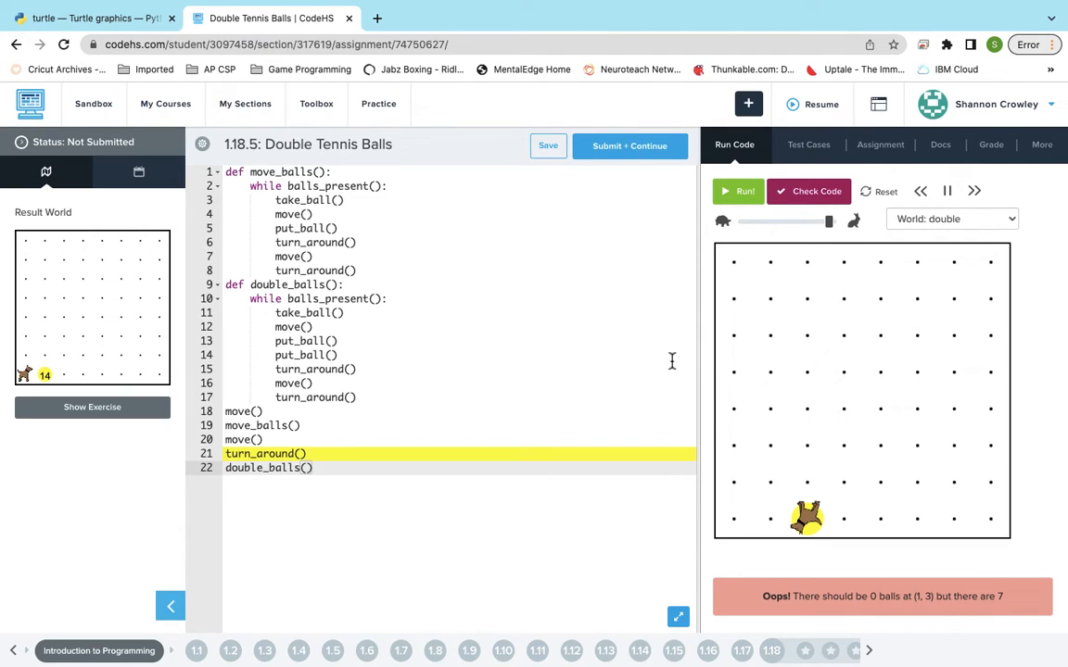
left_click(738, 191)
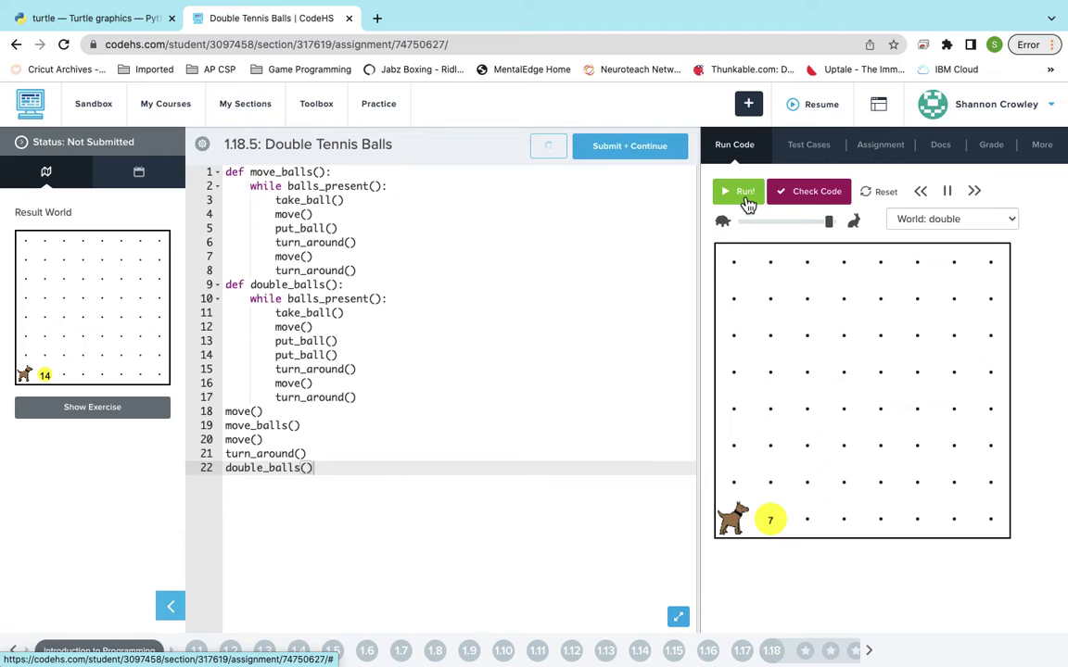
left_click(741, 191)
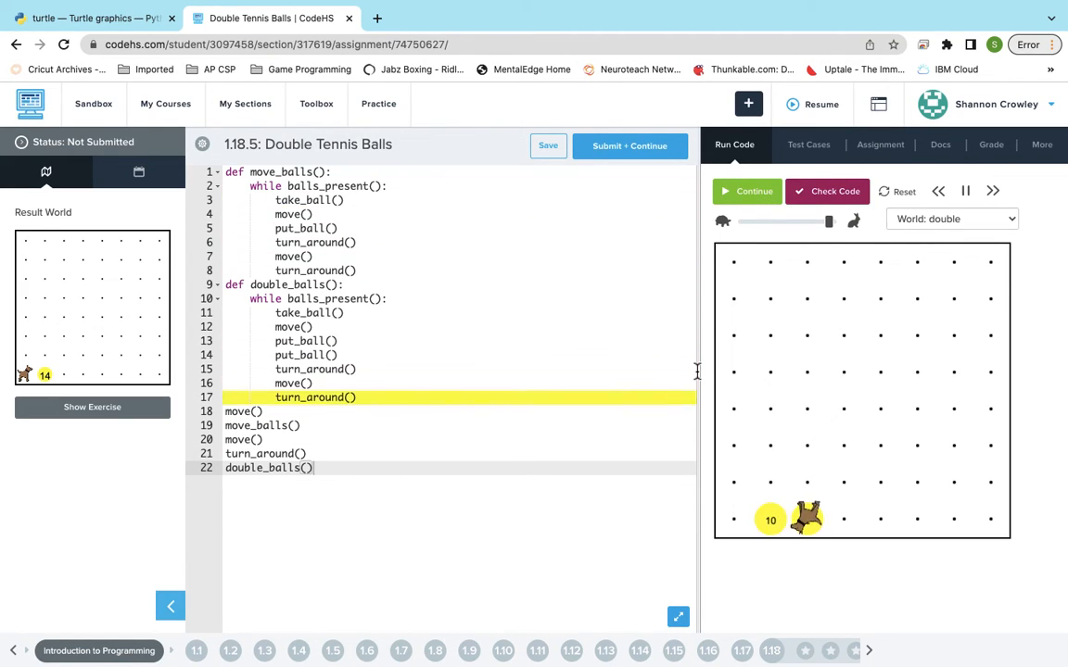
left_click(746, 191)
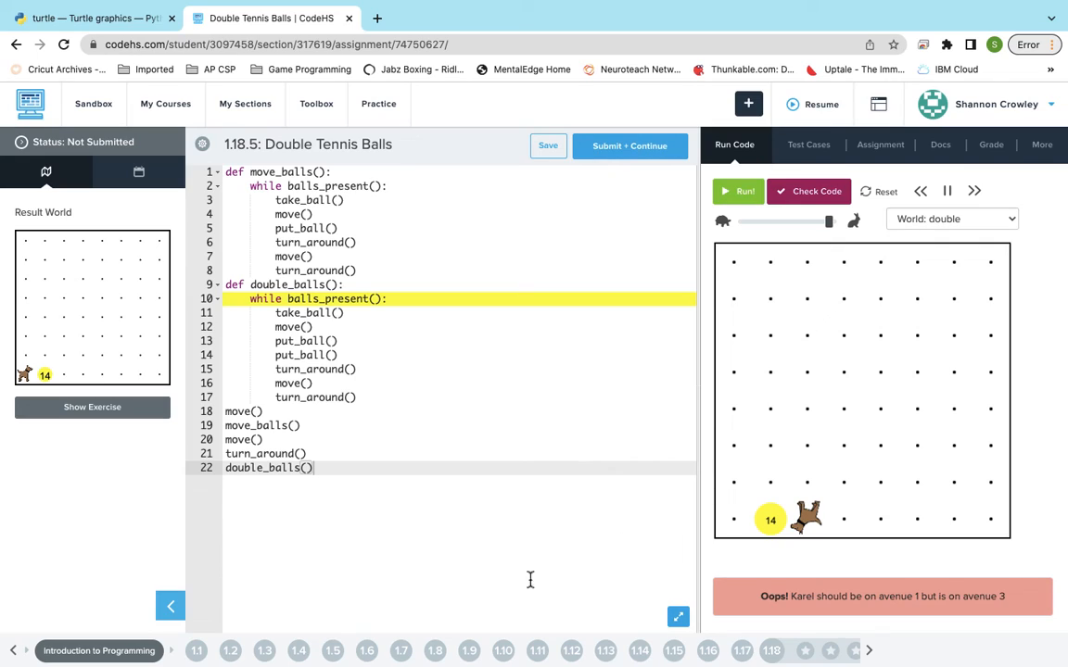
mouse_move(764, 526)
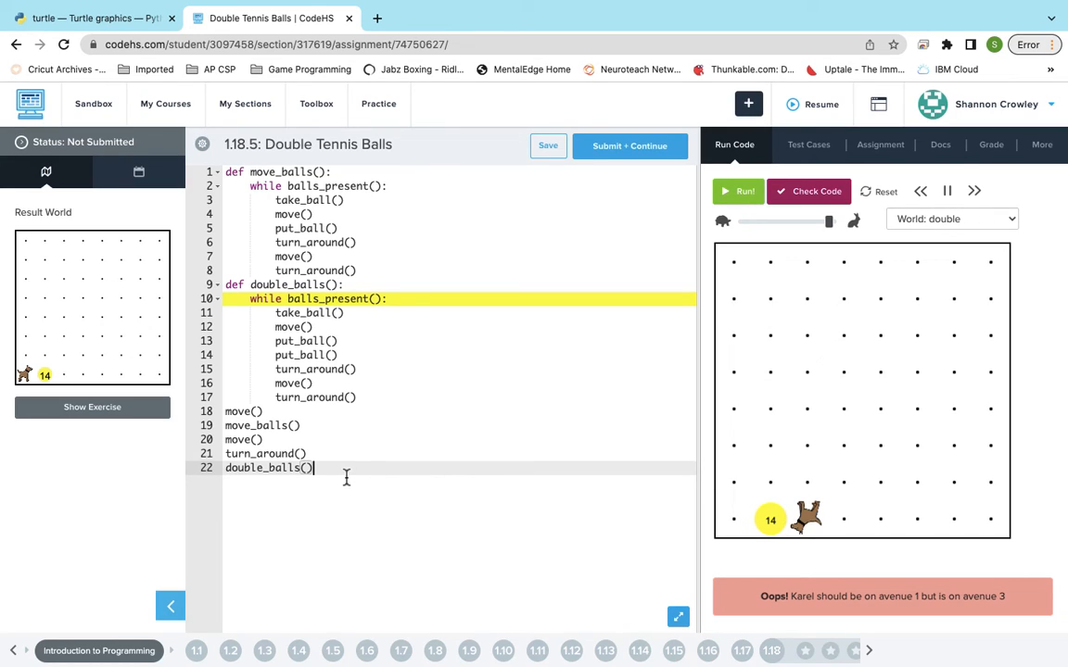
Add move(), move(), turn_around() after double_balls() to return Karel to avenue 1
type("move()")
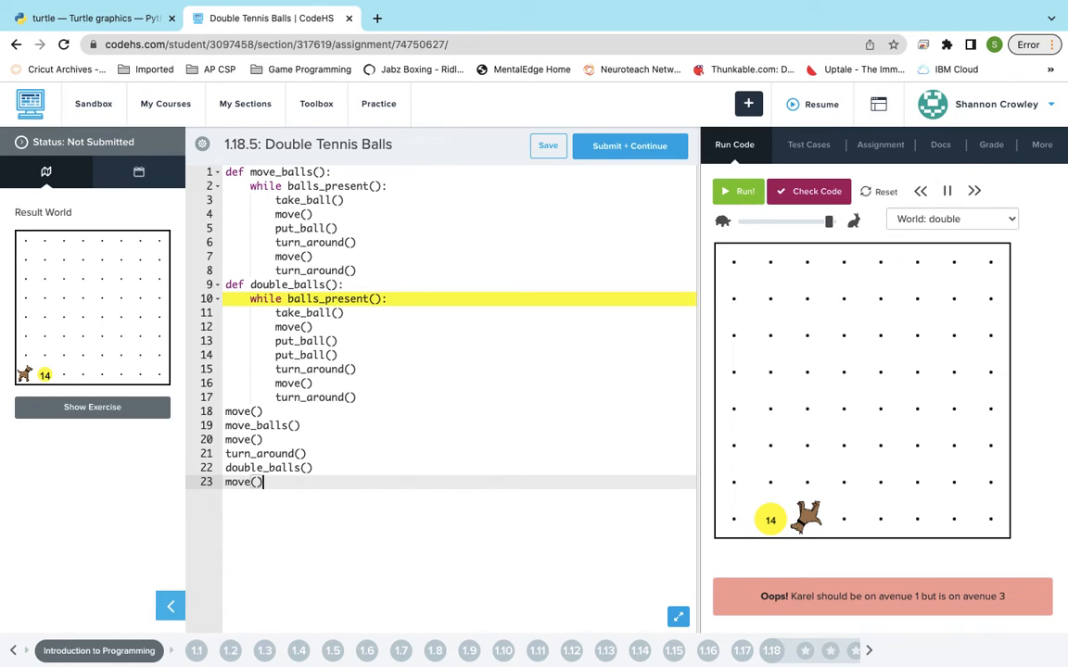
key("enter")
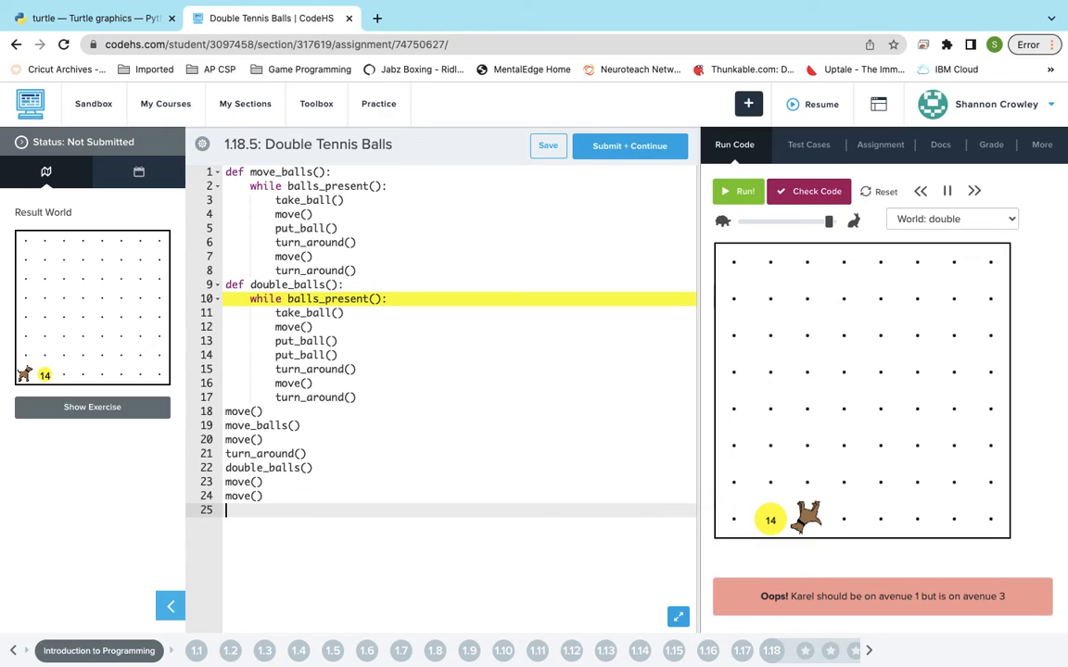
type("turn)")
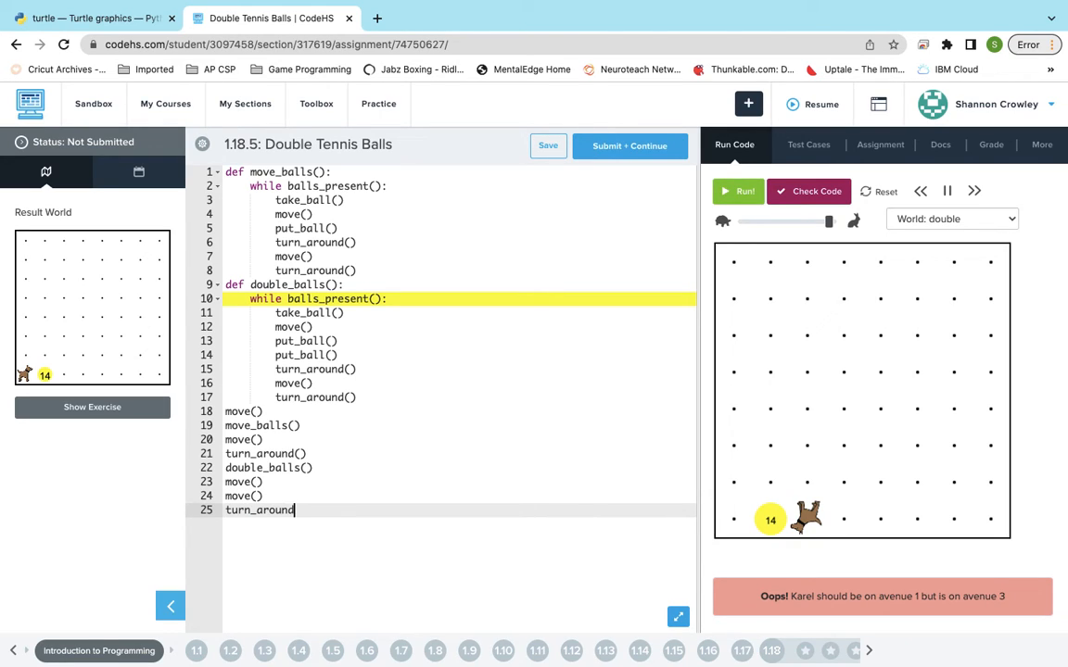
Reset and run the finished program until 'Nice job! You got it!' appears with 14 balls
left_click(737, 191)
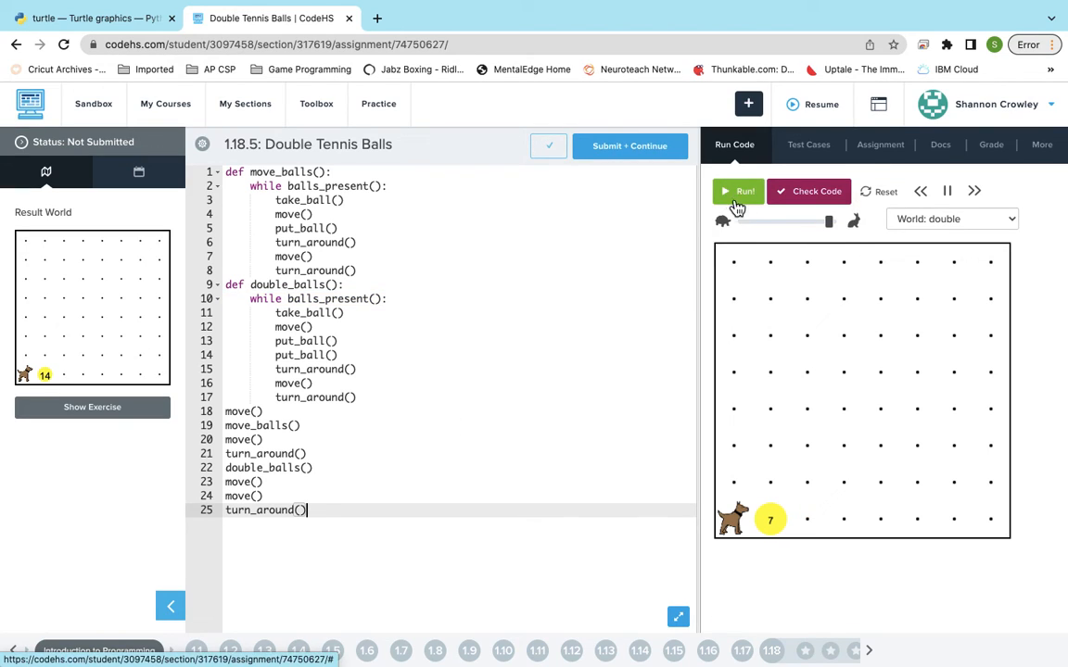
left_click(738, 191)
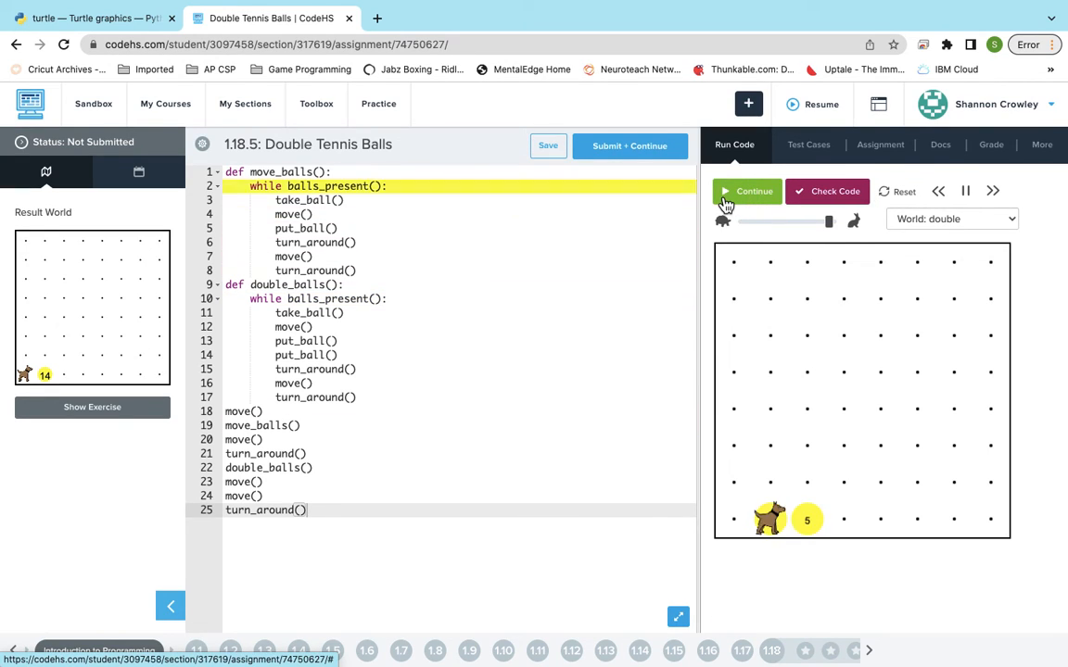
left_click(753, 191)
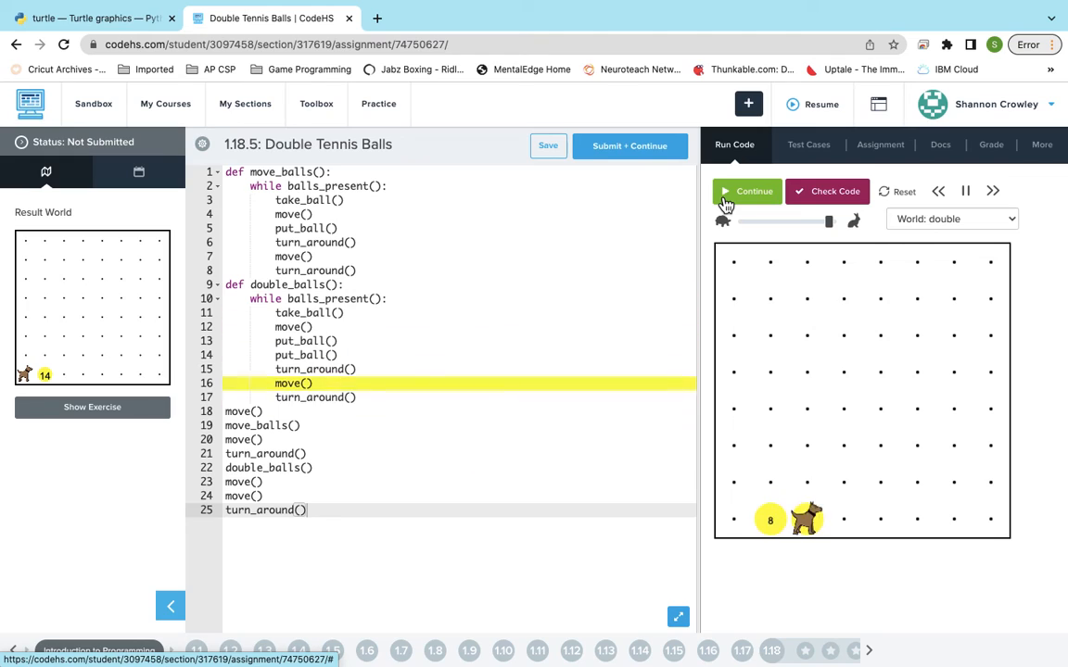
left_click(745, 191)
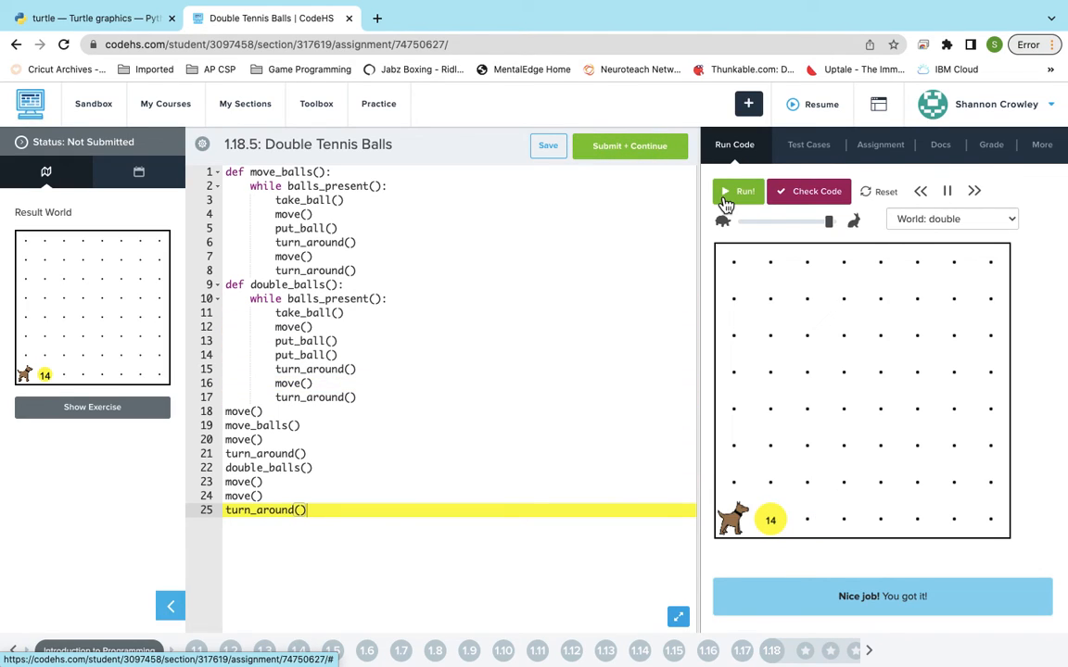
mouse_move(816, 191)
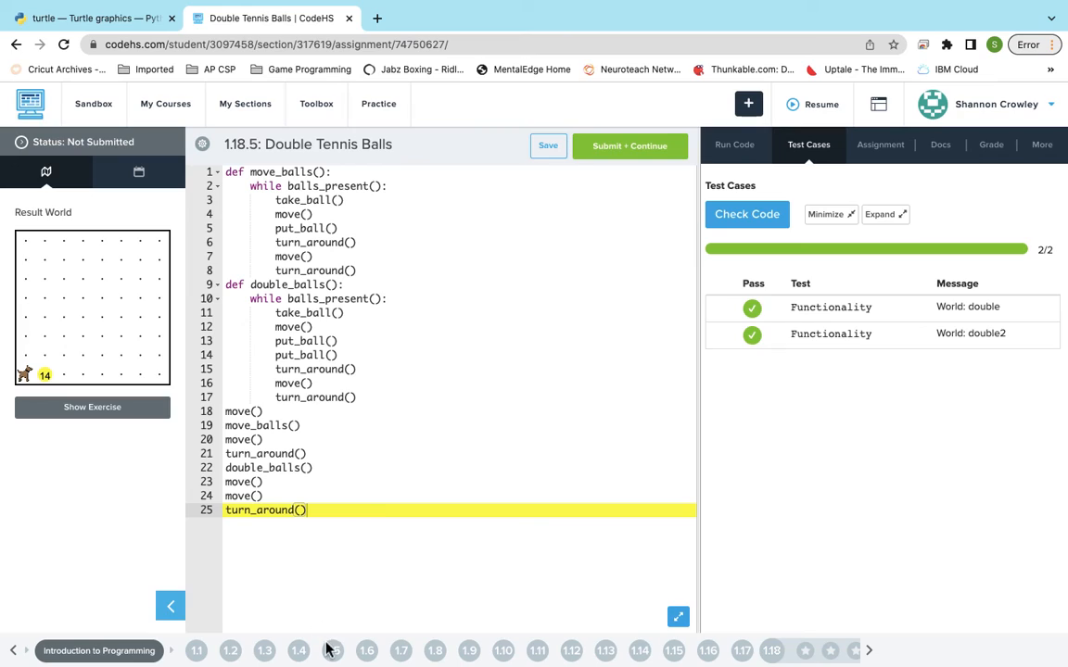
mouse_move(570, 650)
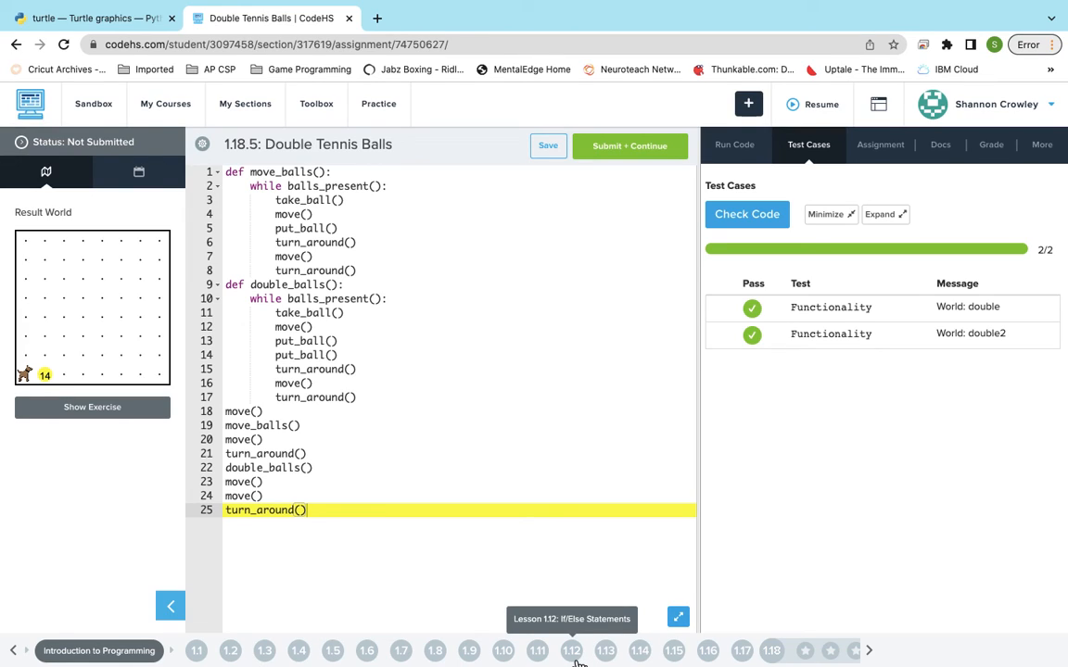
mouse_move(805, 649)
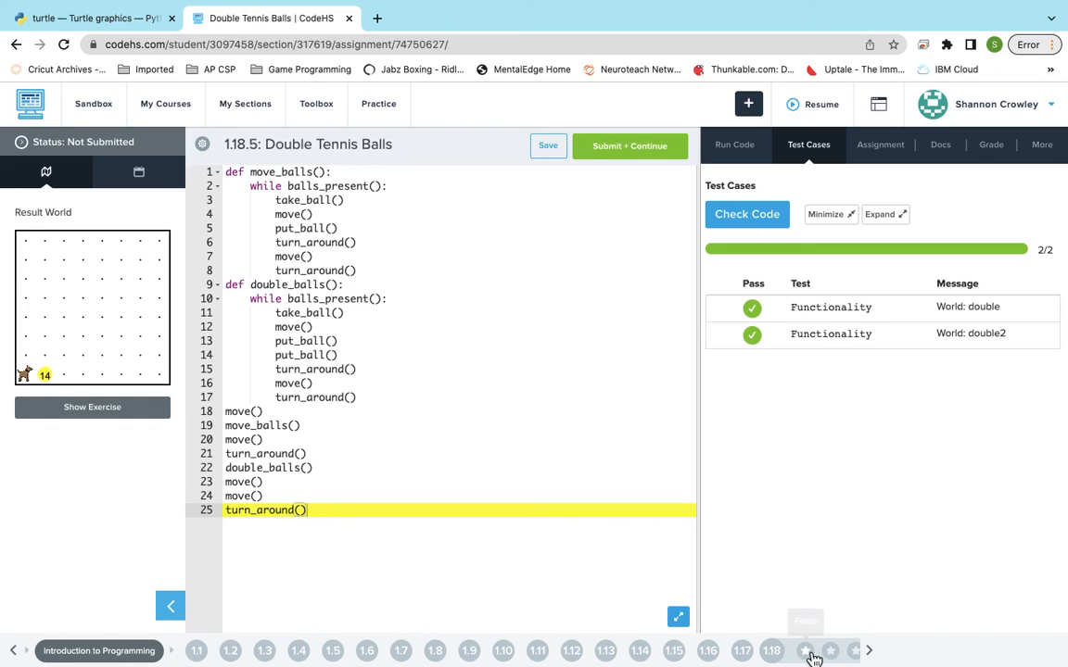
mouse_move(817, 649)
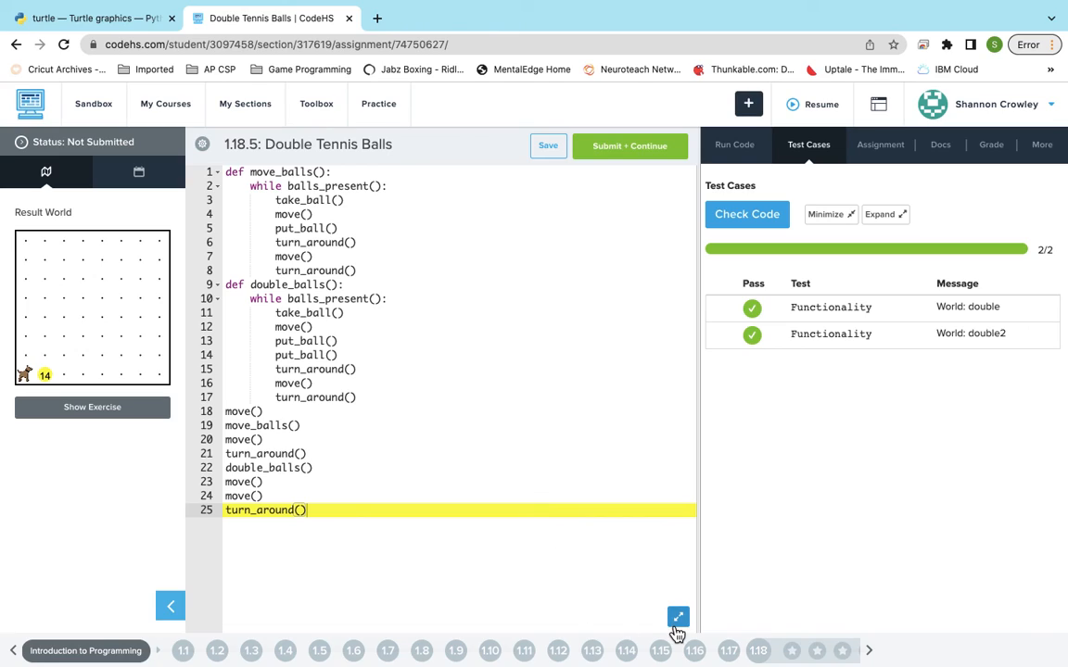
mouse_move(267, 407)
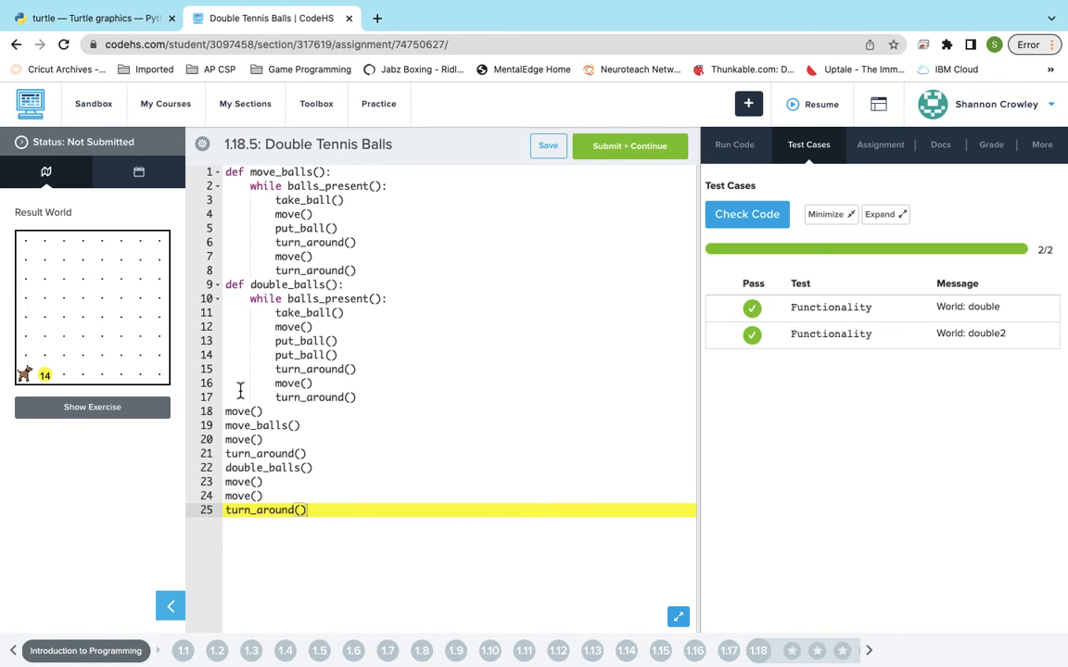
mouse_move(391, 430)
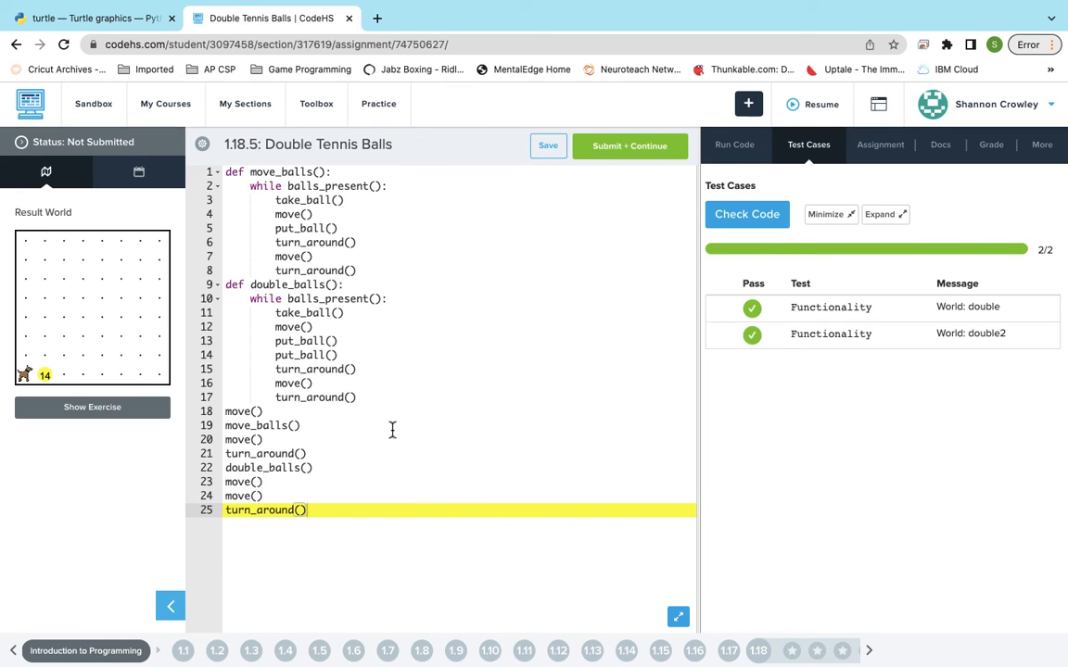
mouse_move(608, 118)
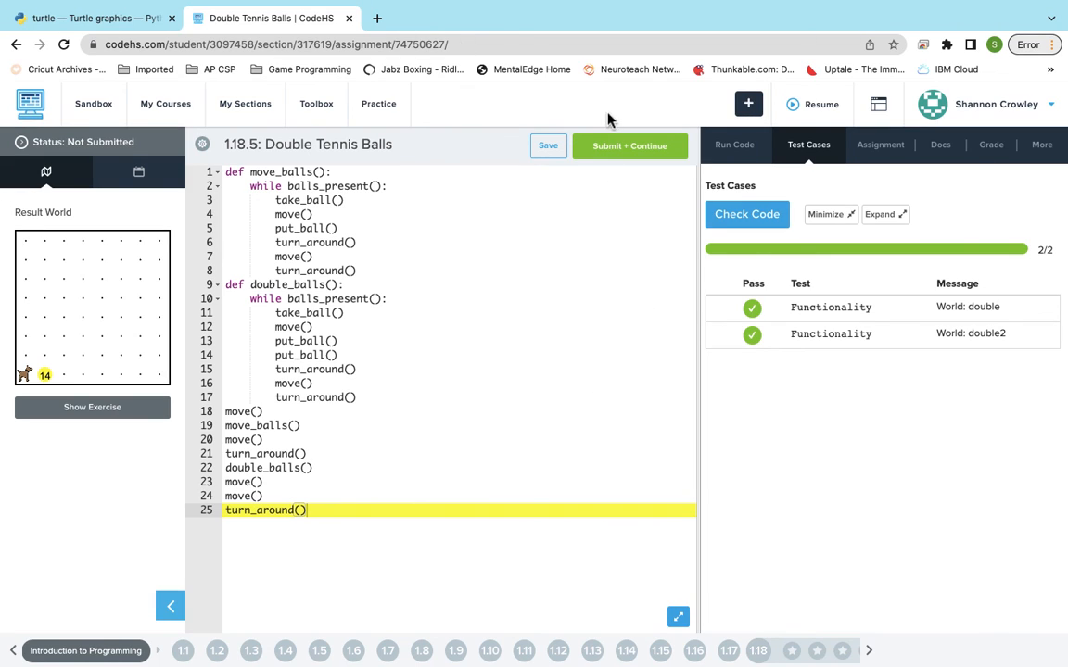